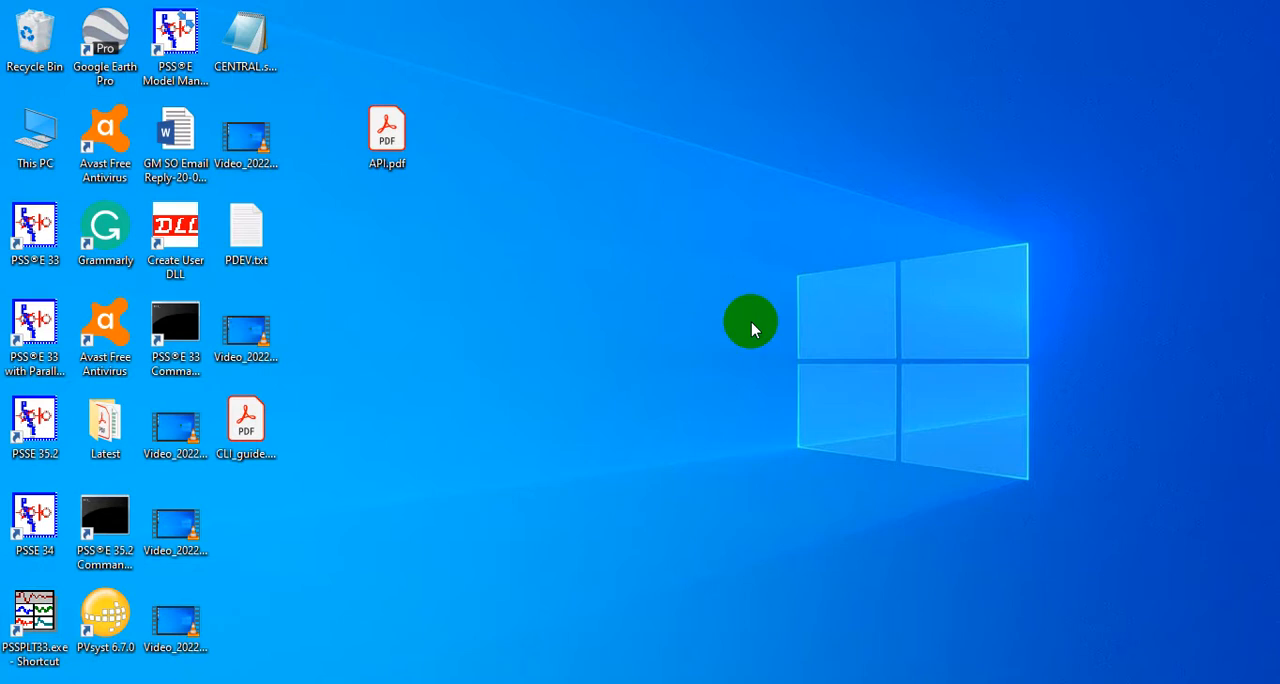
mouse_move(297, 405)
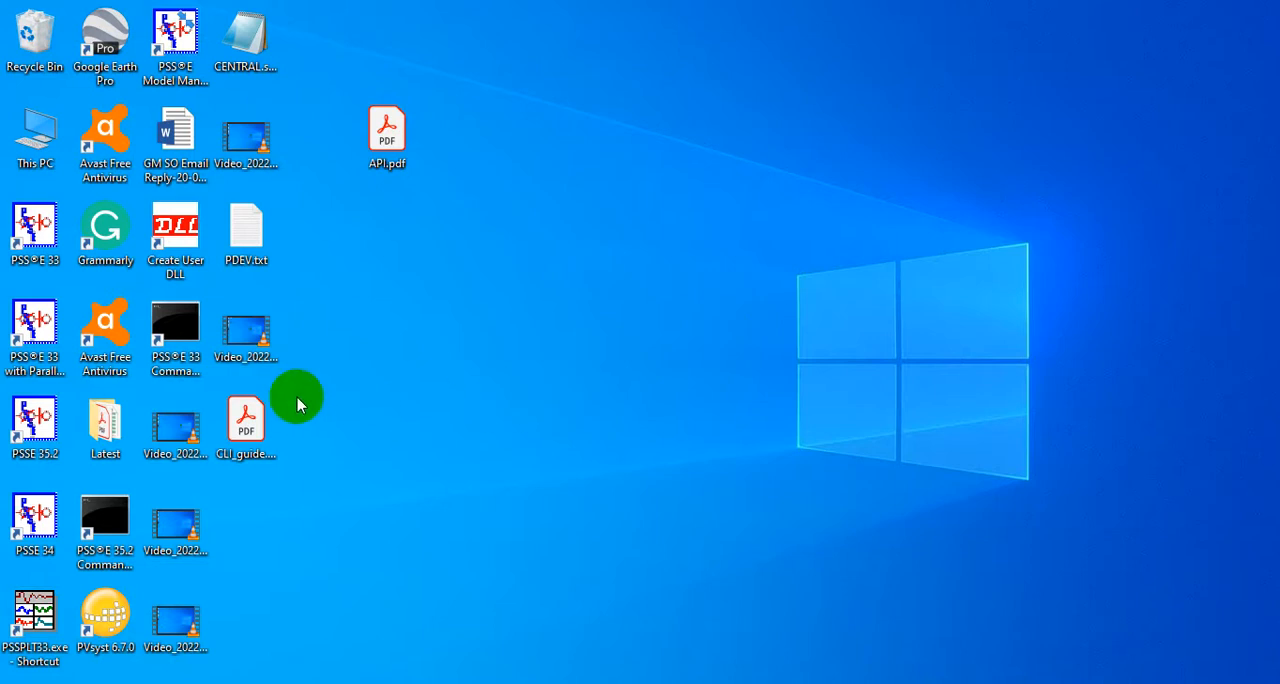
Launch PSS®E 33 from its desktop shortcut
click(34, 230)
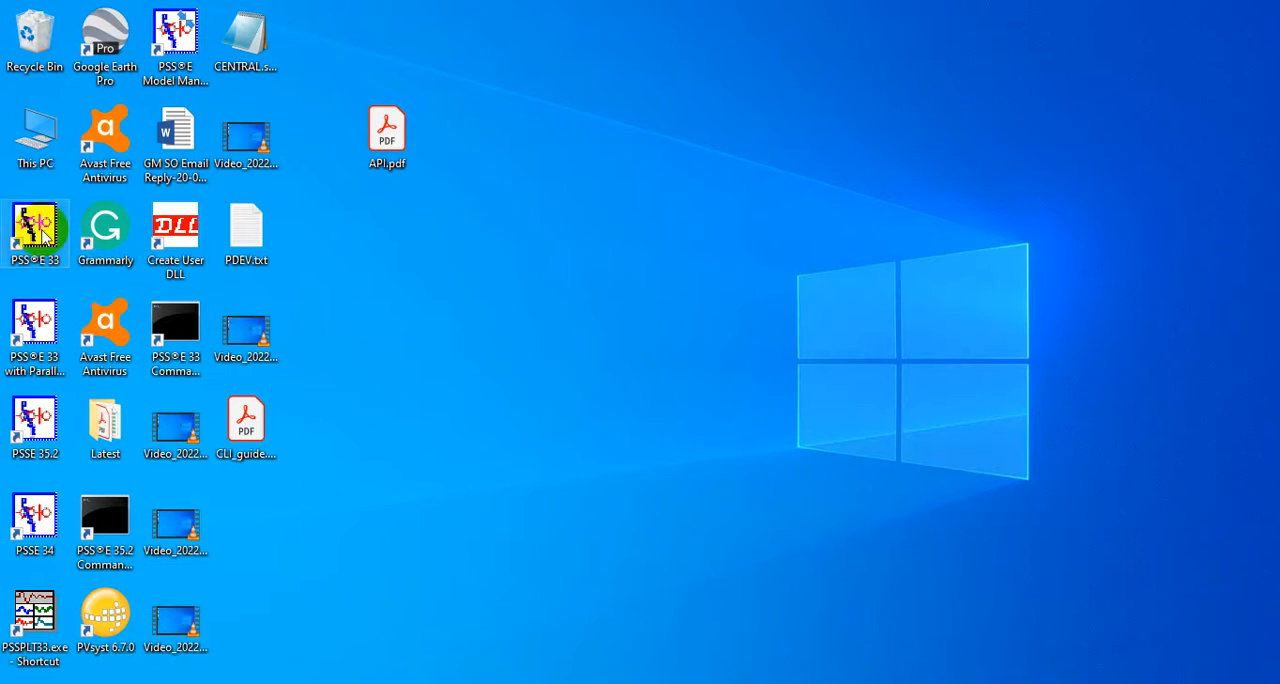
double_click(35, 232)
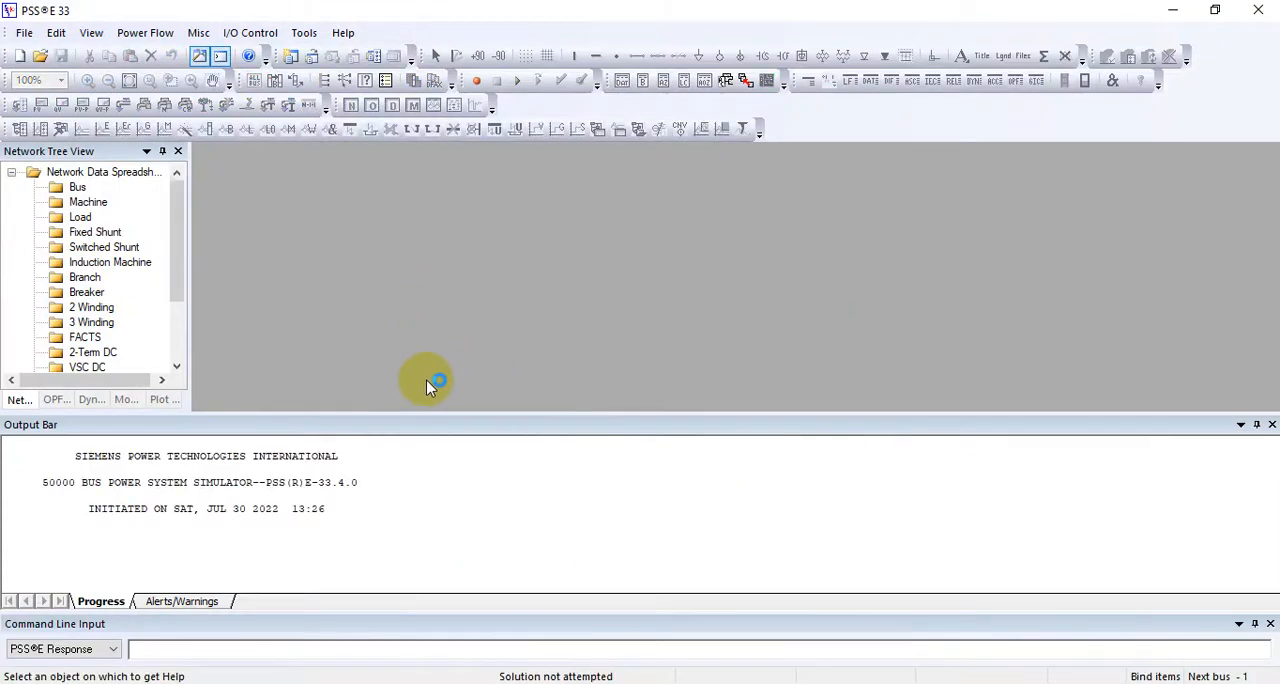
mouse_move(735, 167)
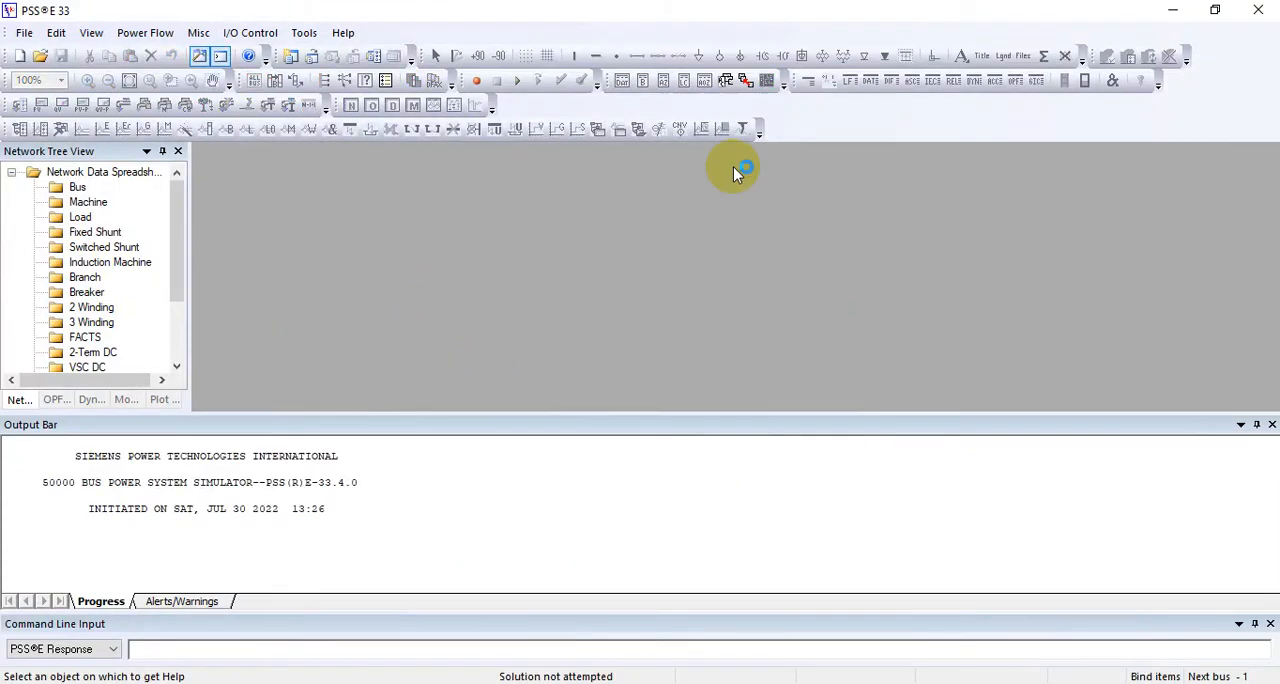
mouse_move(310, 230)
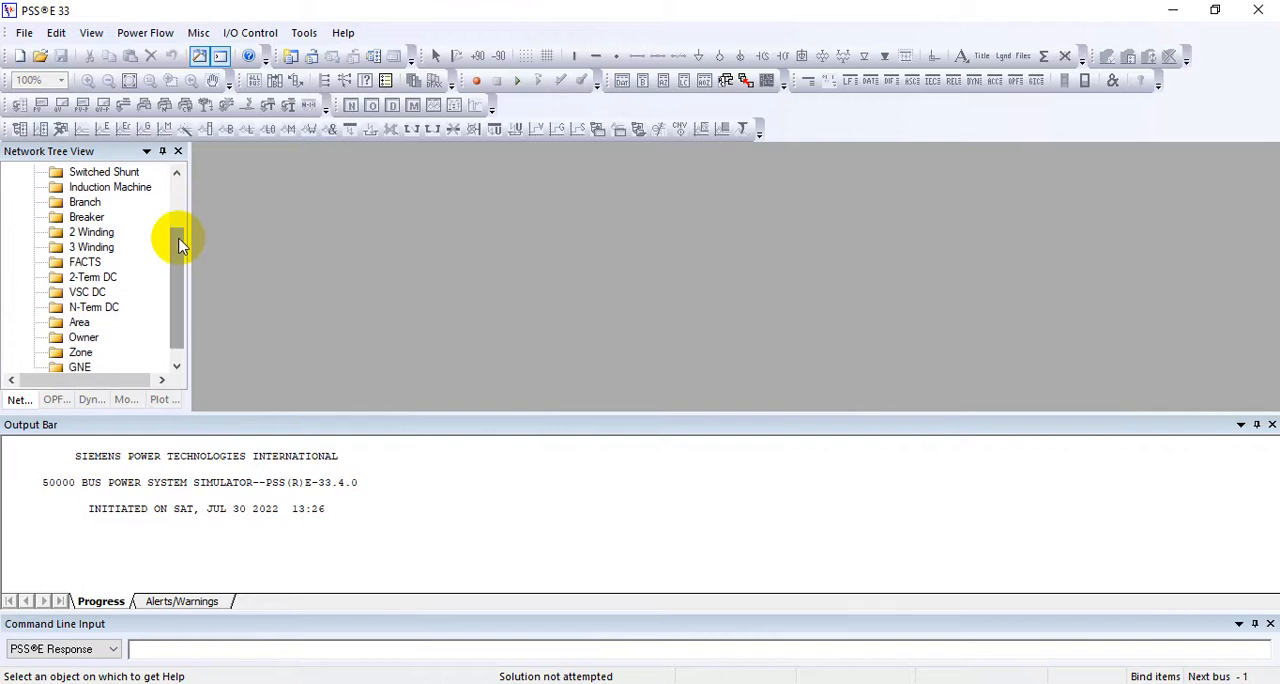
mouse_move(193, 582)
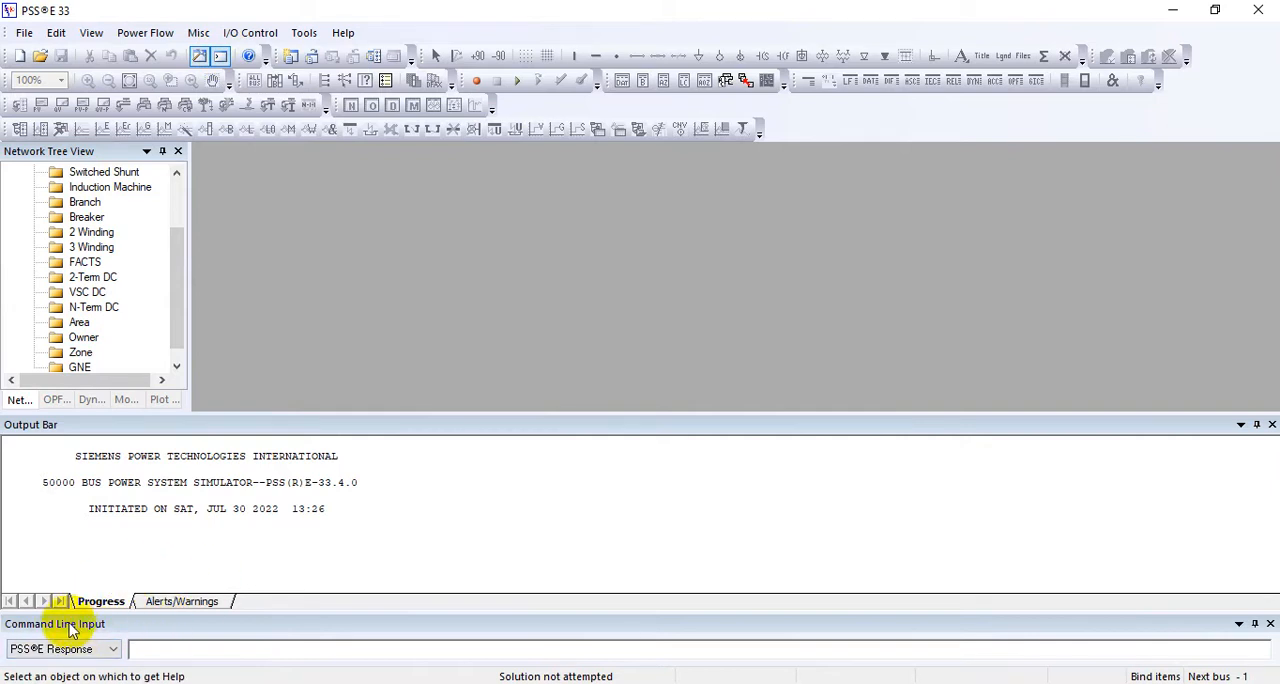
mouse_move(85, 630)
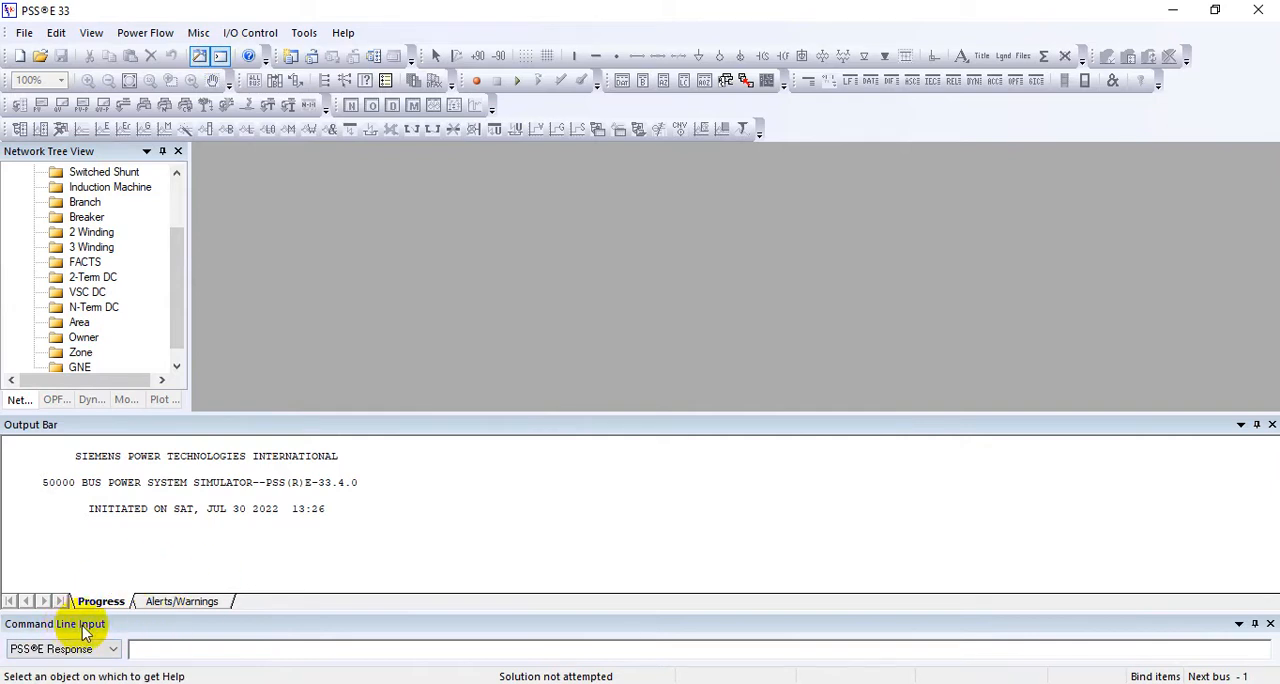
mouse_move(219, 56)
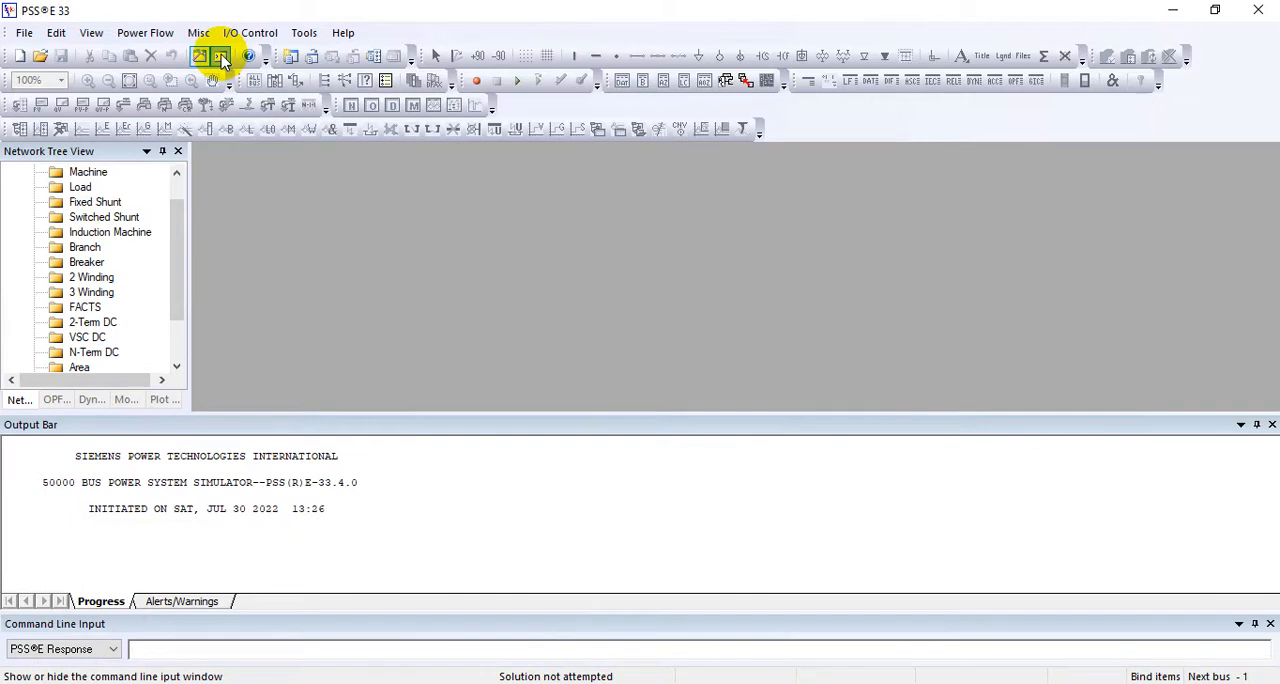
click(110, 649)
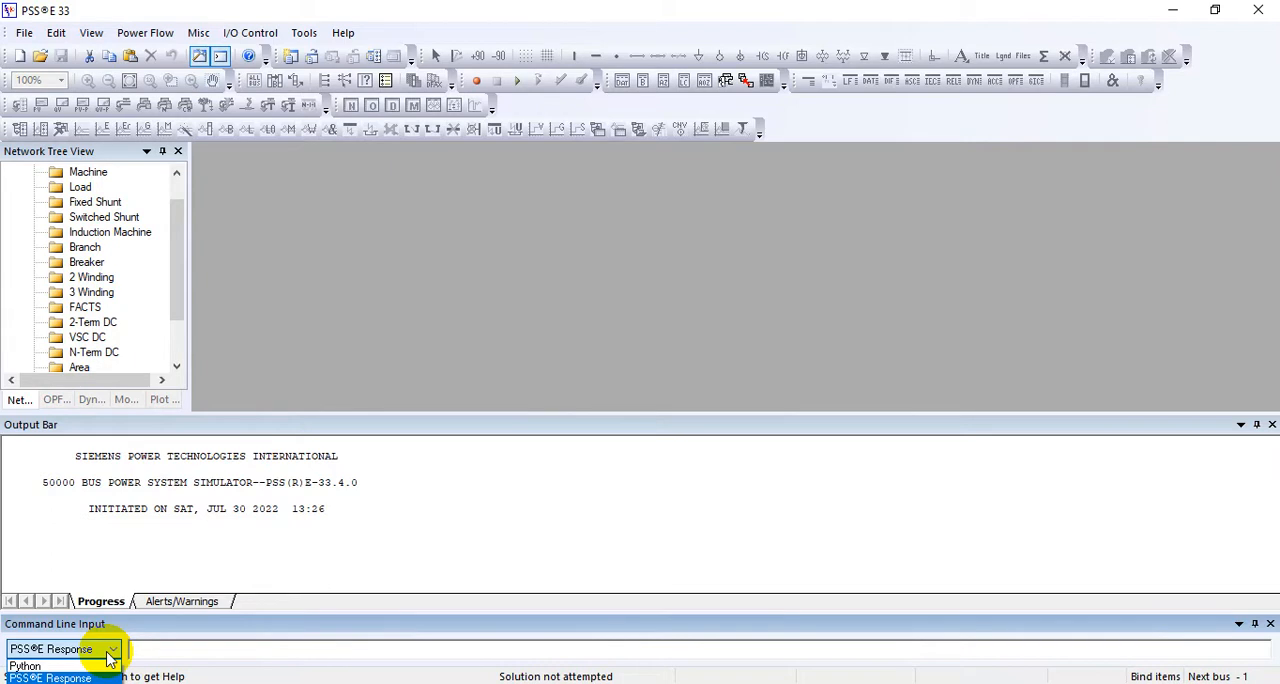
click(110, 649)
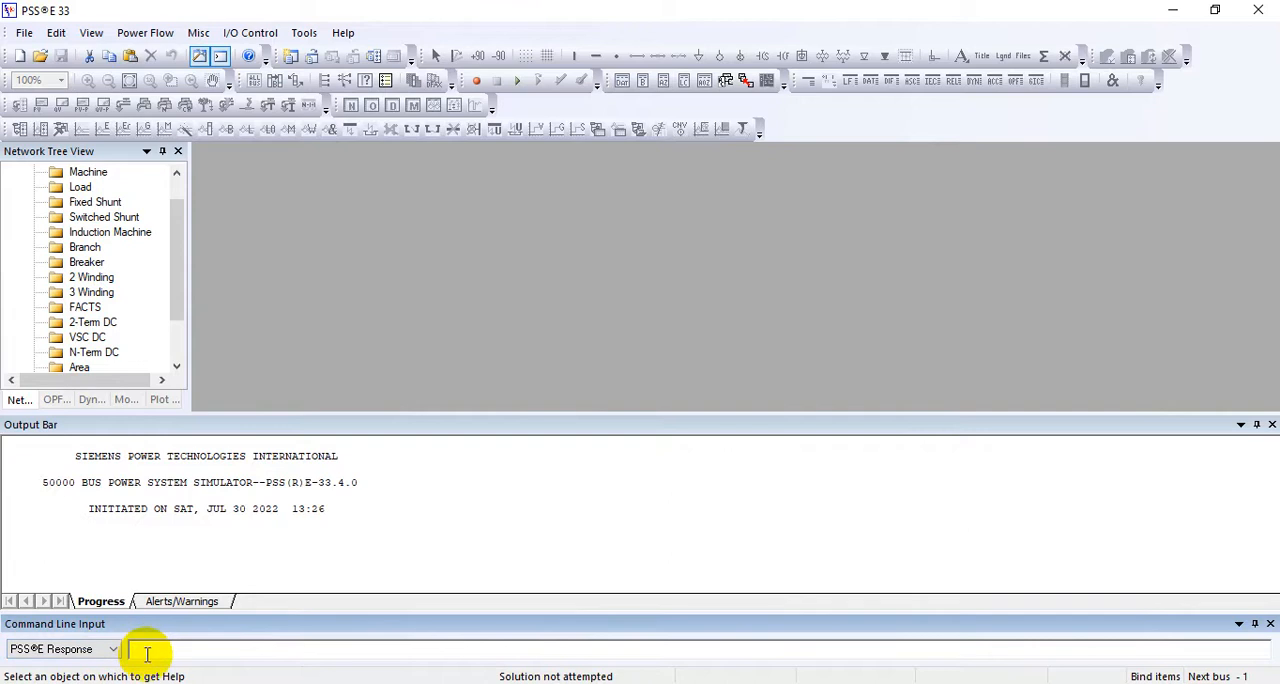
mouse_move(203, 632)
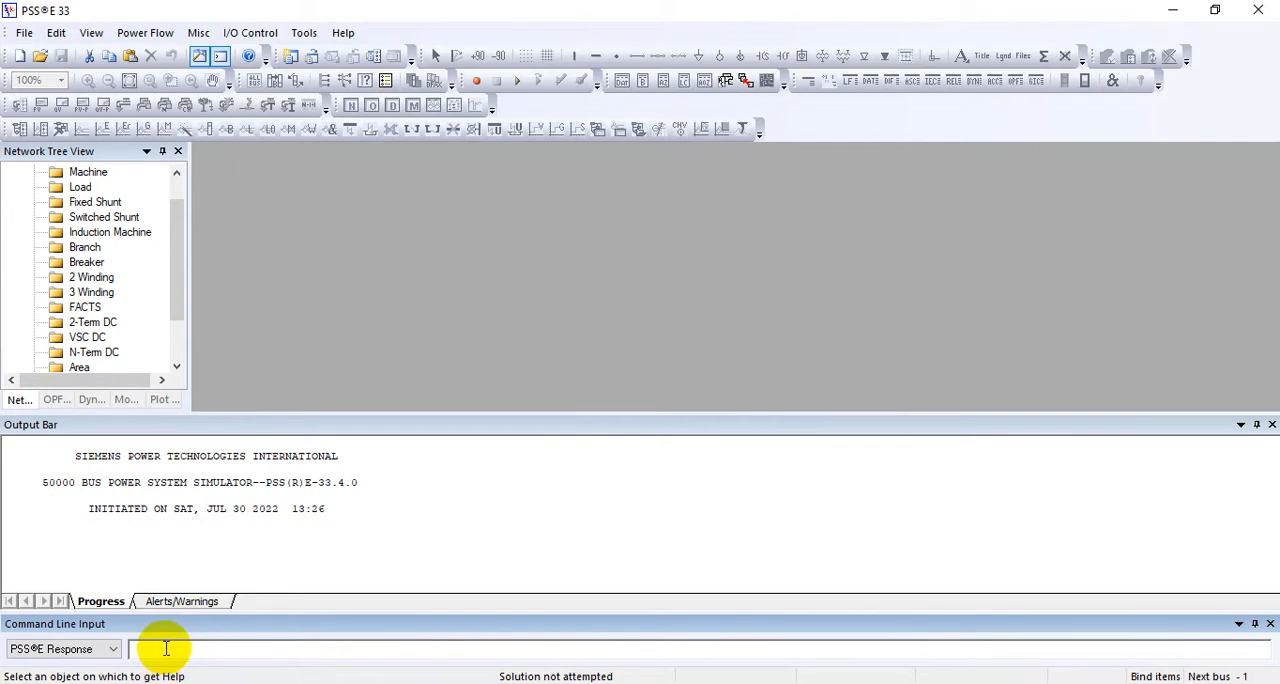
mouse_move(433, 395)
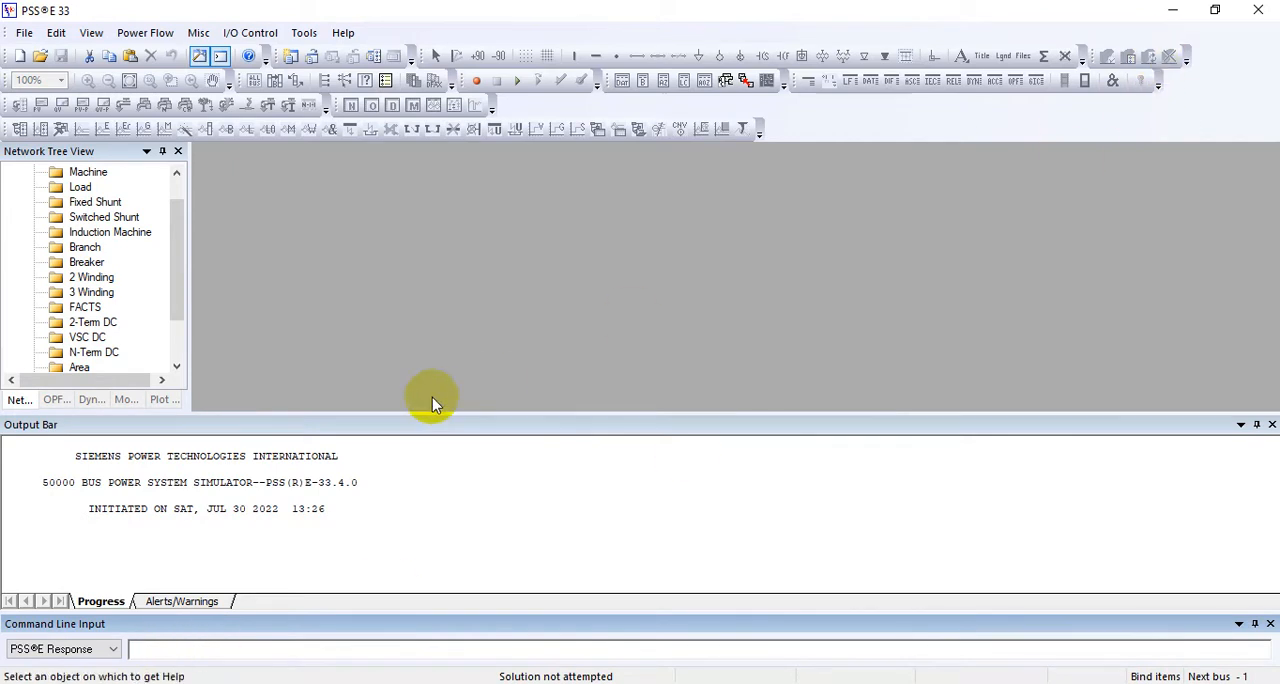
mouse_move(158, 649)
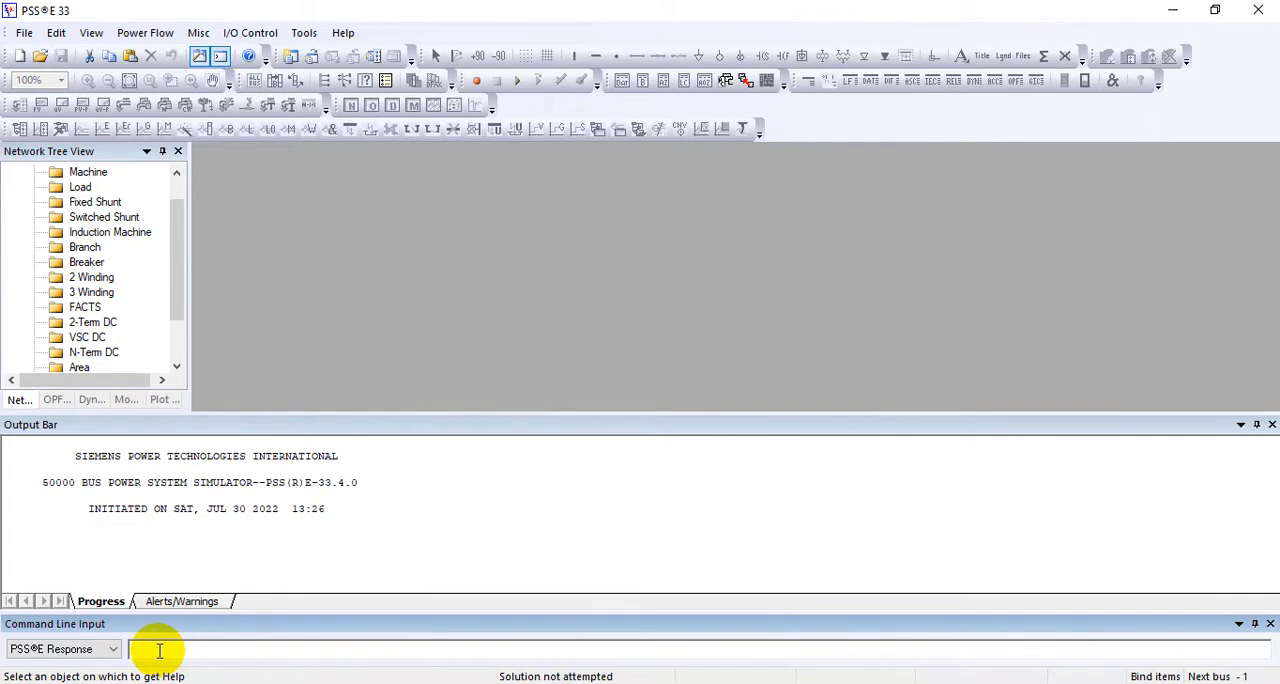
mouse_move(1163, 116)
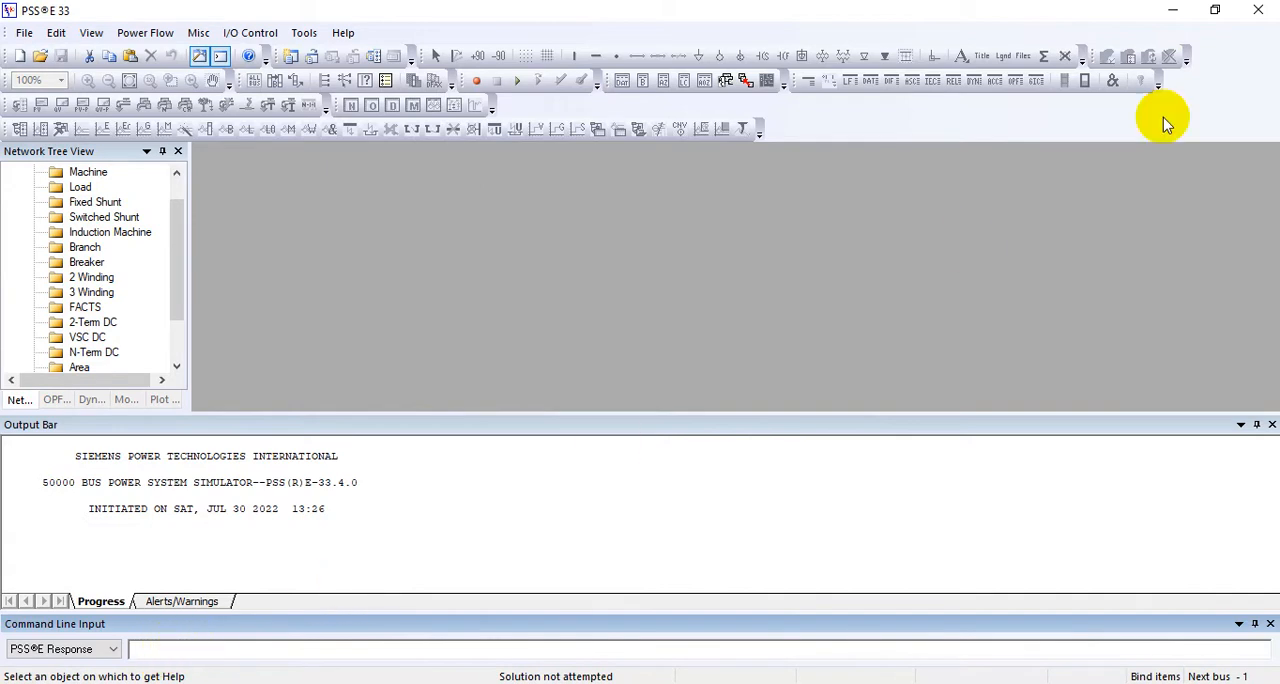
Open CLI_guide.pdf and go from Chapter 3 to section 3.2 on the CASE activity
click(1172, 10)
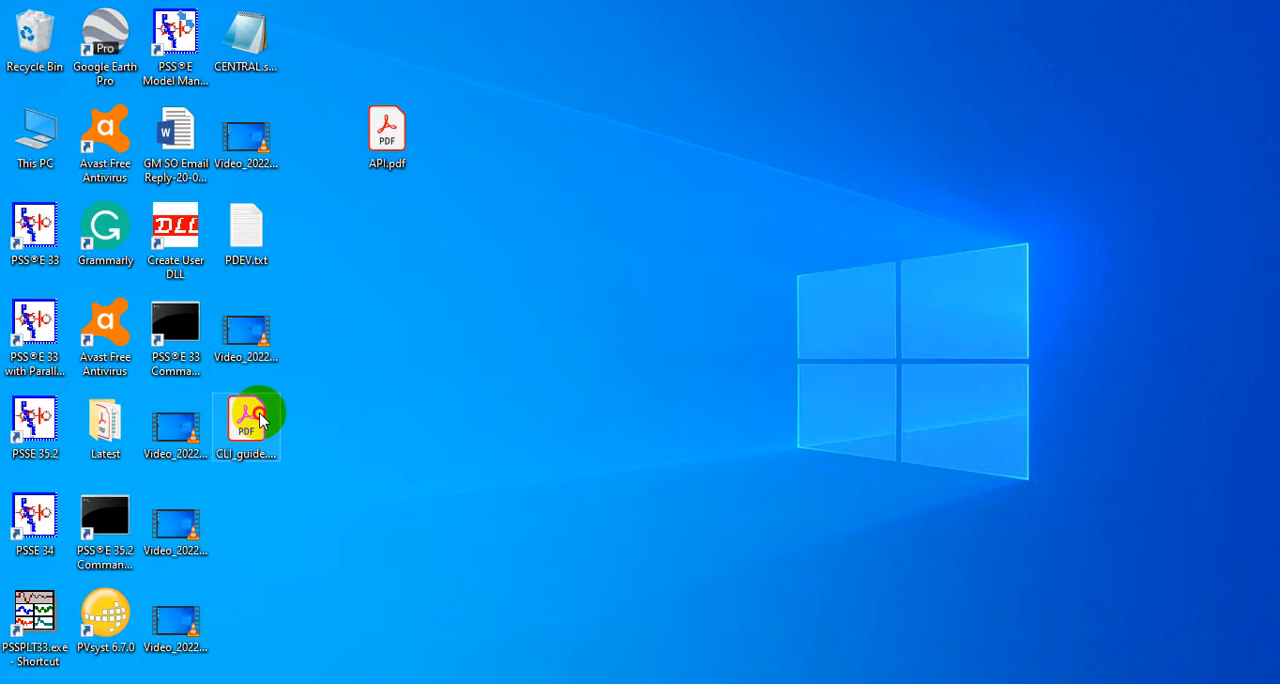
double_click(246, 414)
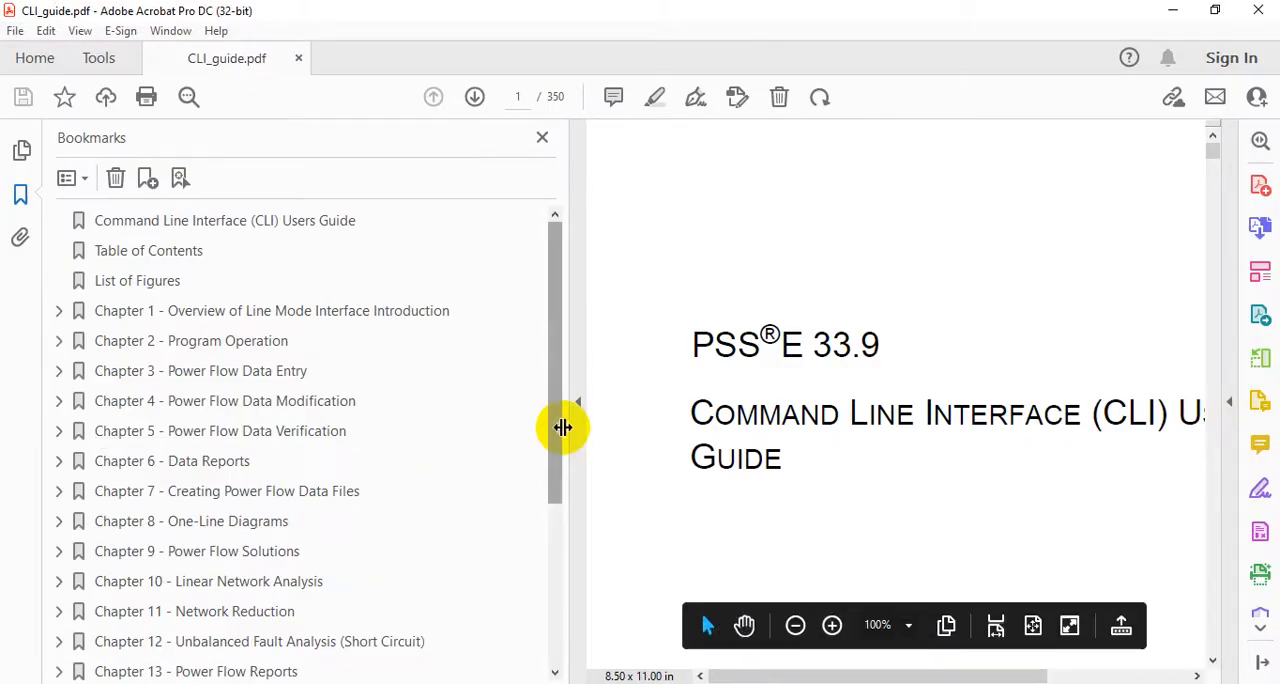
mouse_move(163, 332)
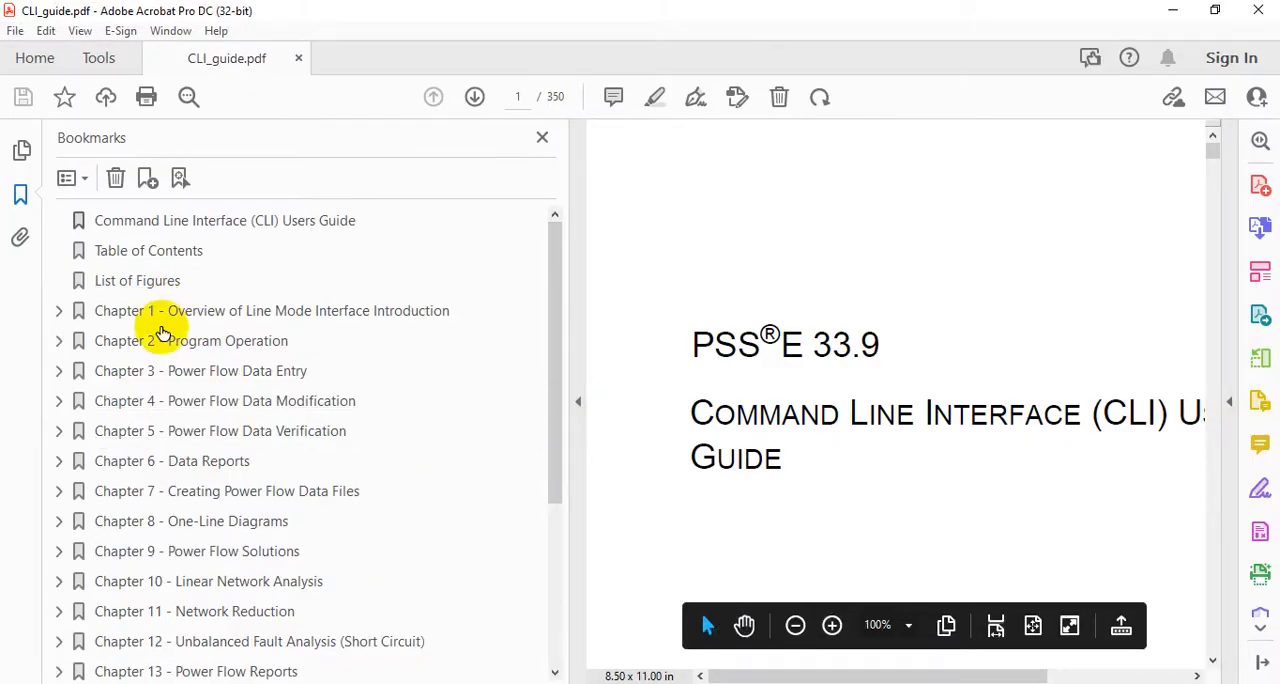
scroll(down, 3)
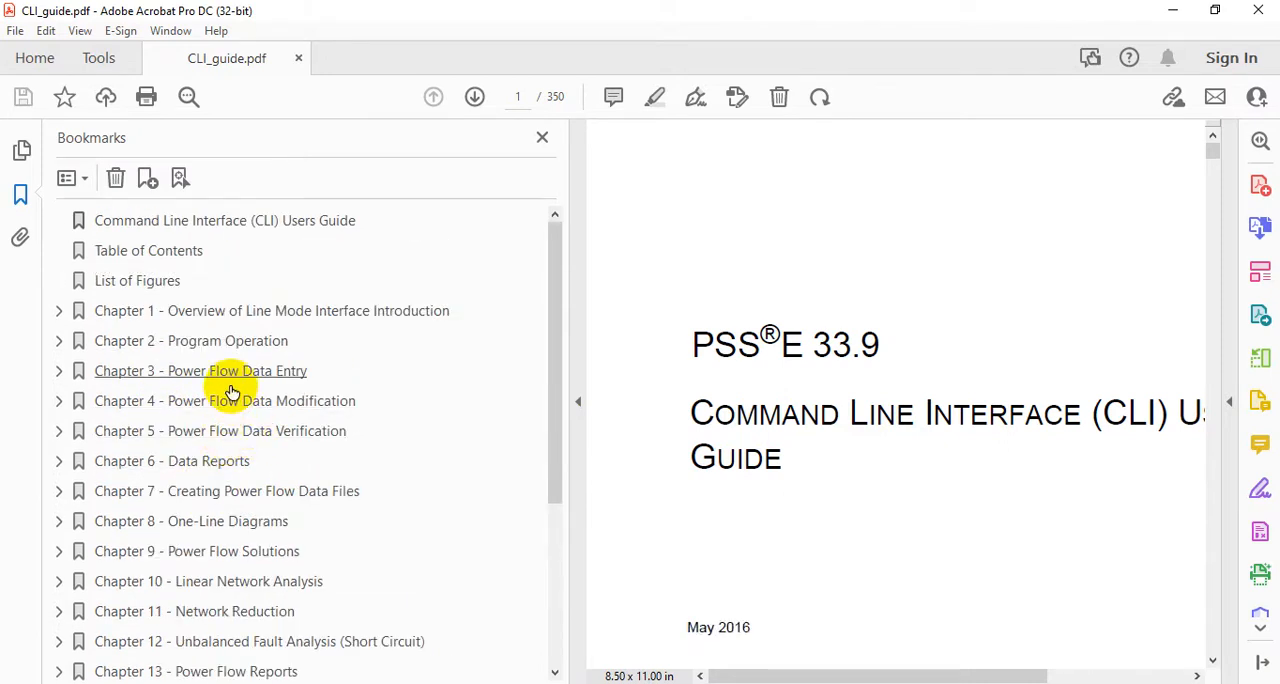
mouse_move(235, 385)
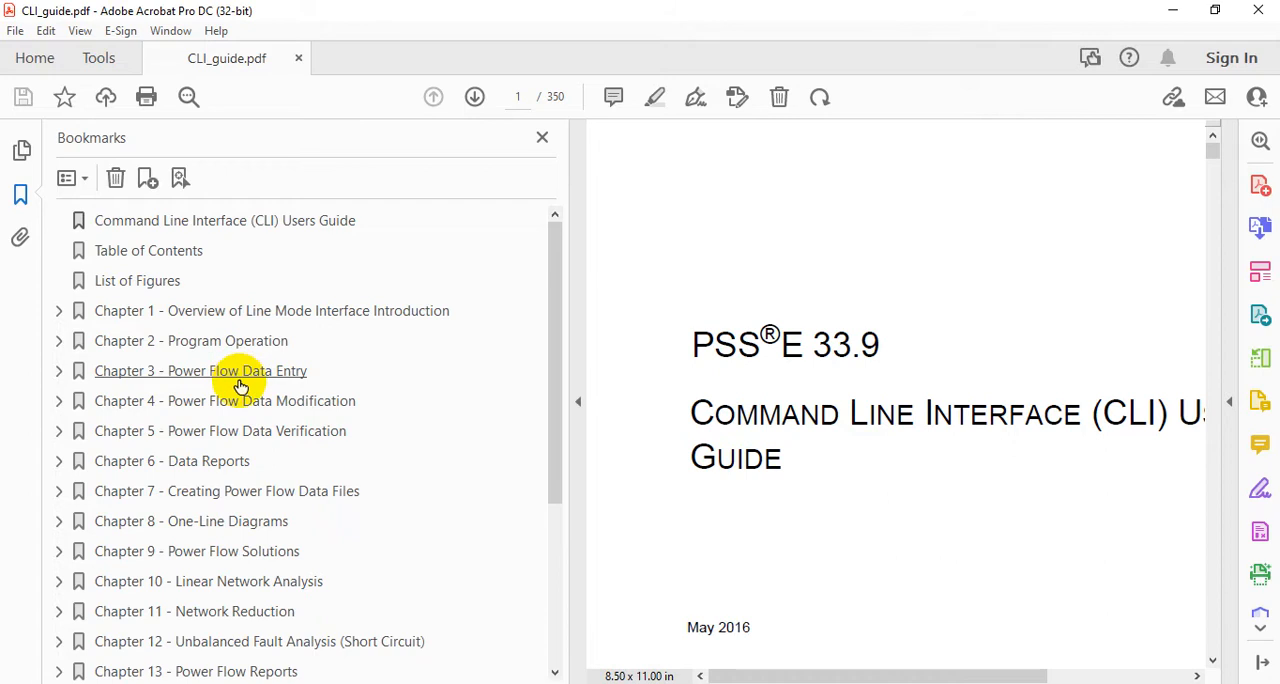
mouse_move(228, 461)
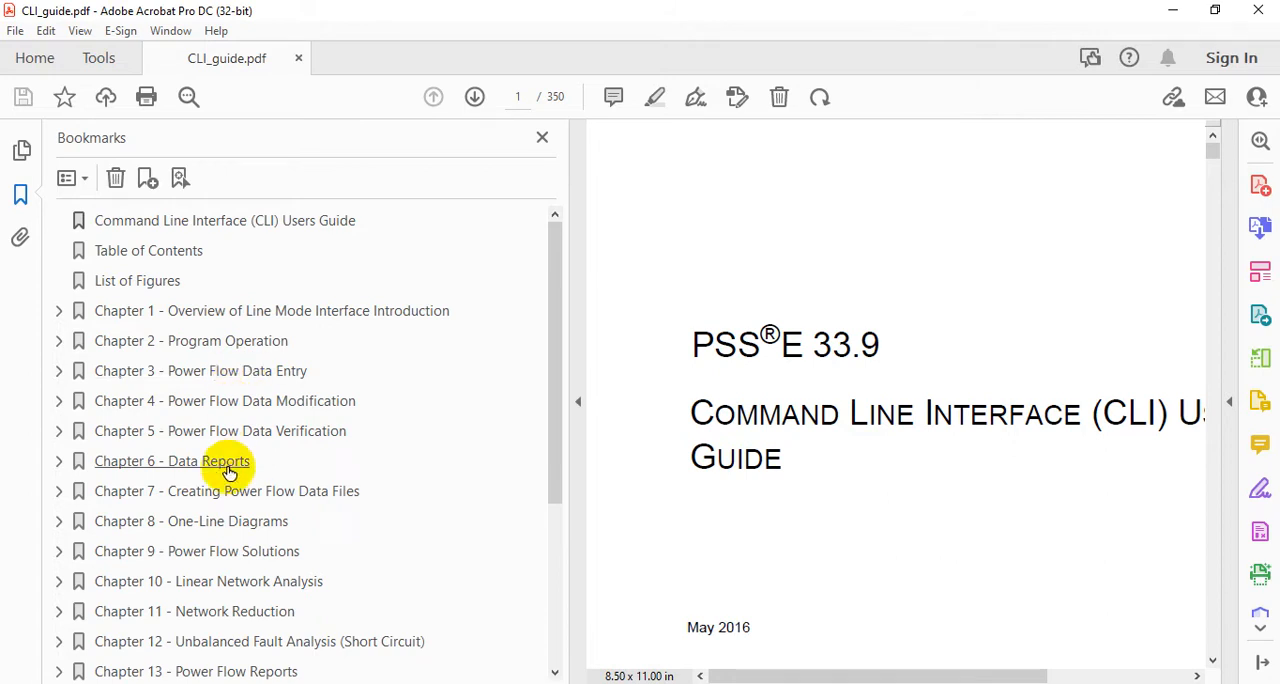
mouse_move(225, 371)
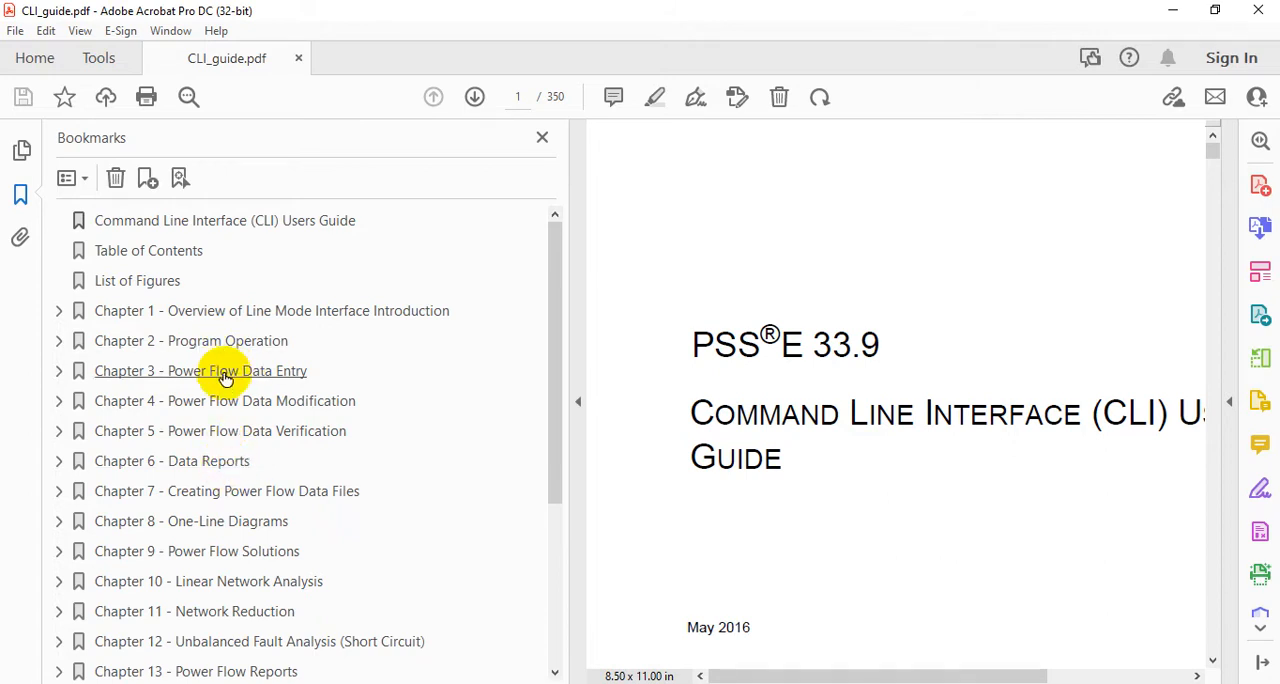
click(200, 371)
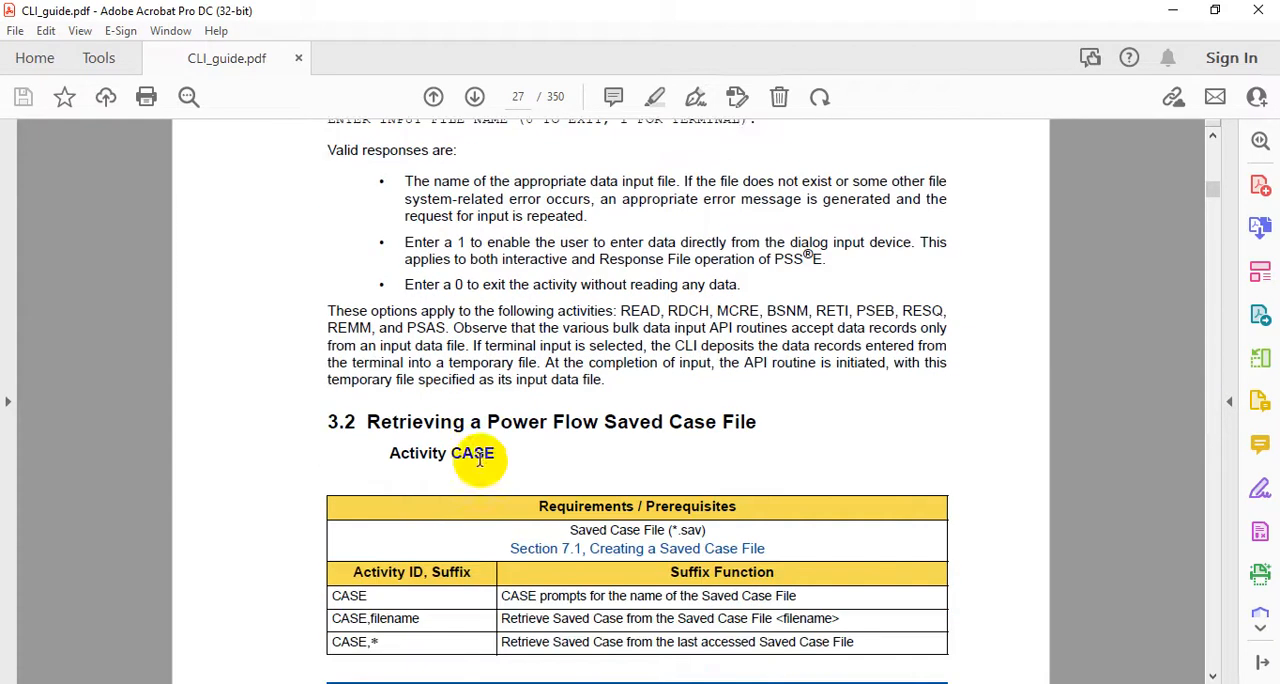
scroll(down, 3)
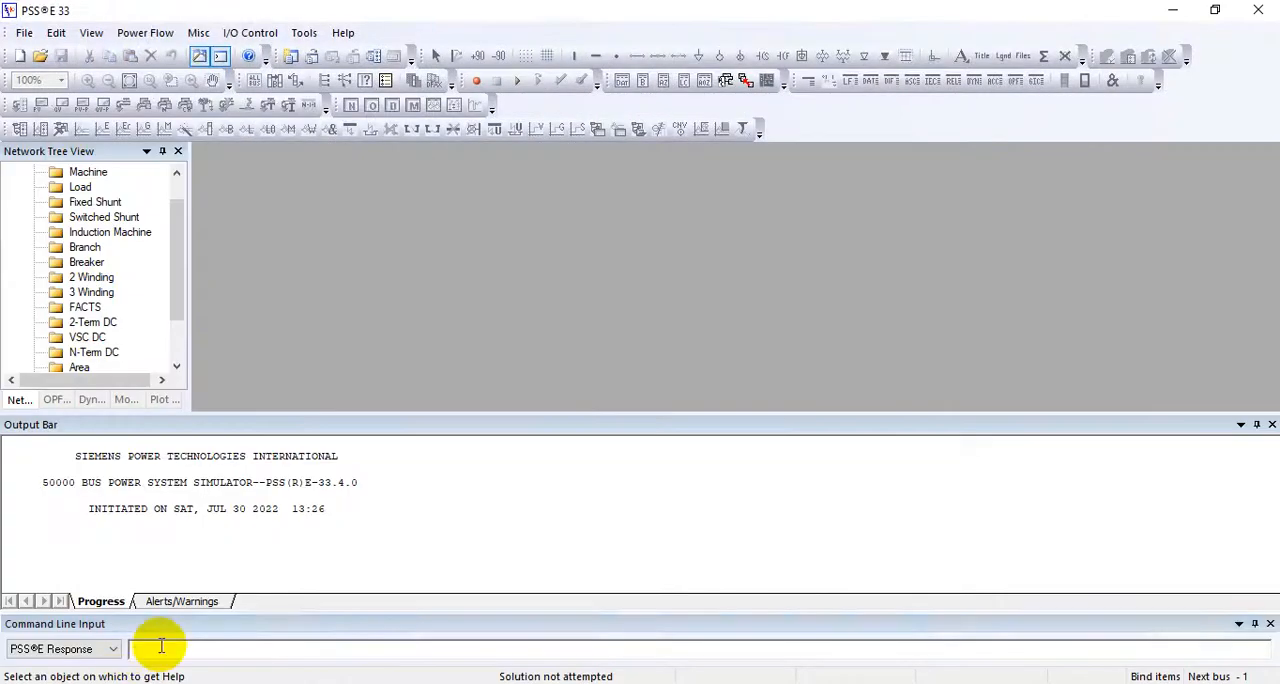
Enter the CASE activity and give sample.sav as the saved case filename
text(CASE)
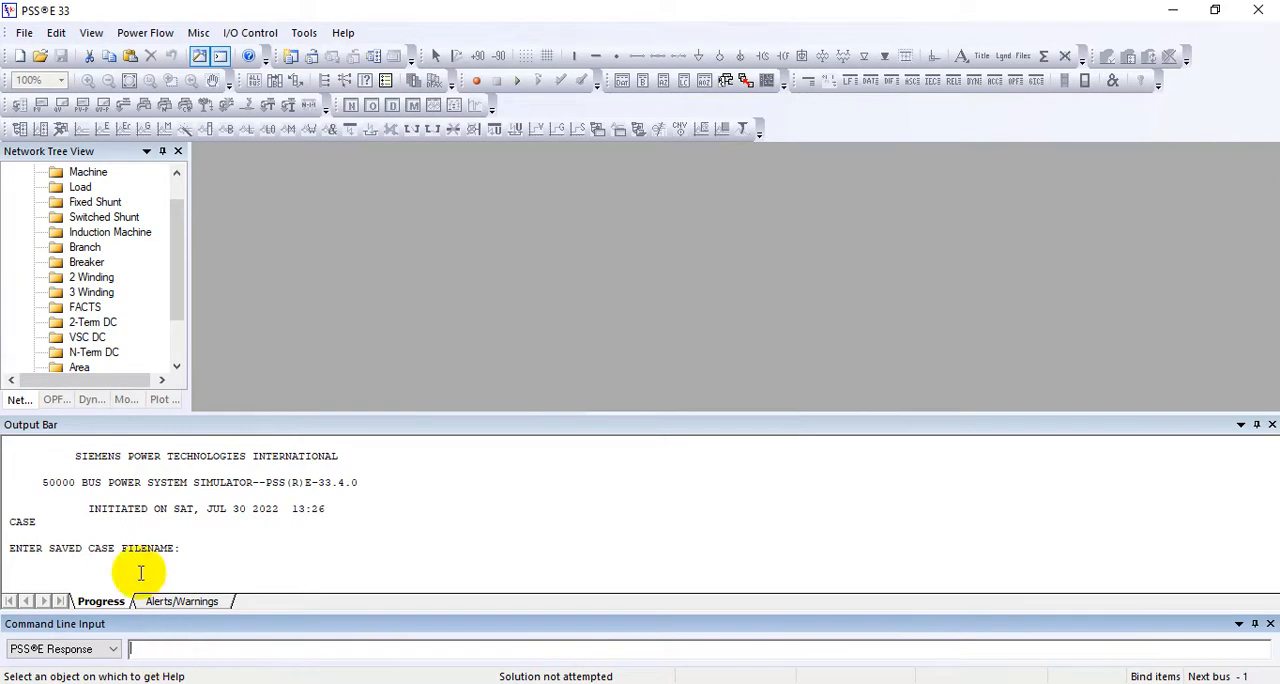
mouse_move(42, 56)
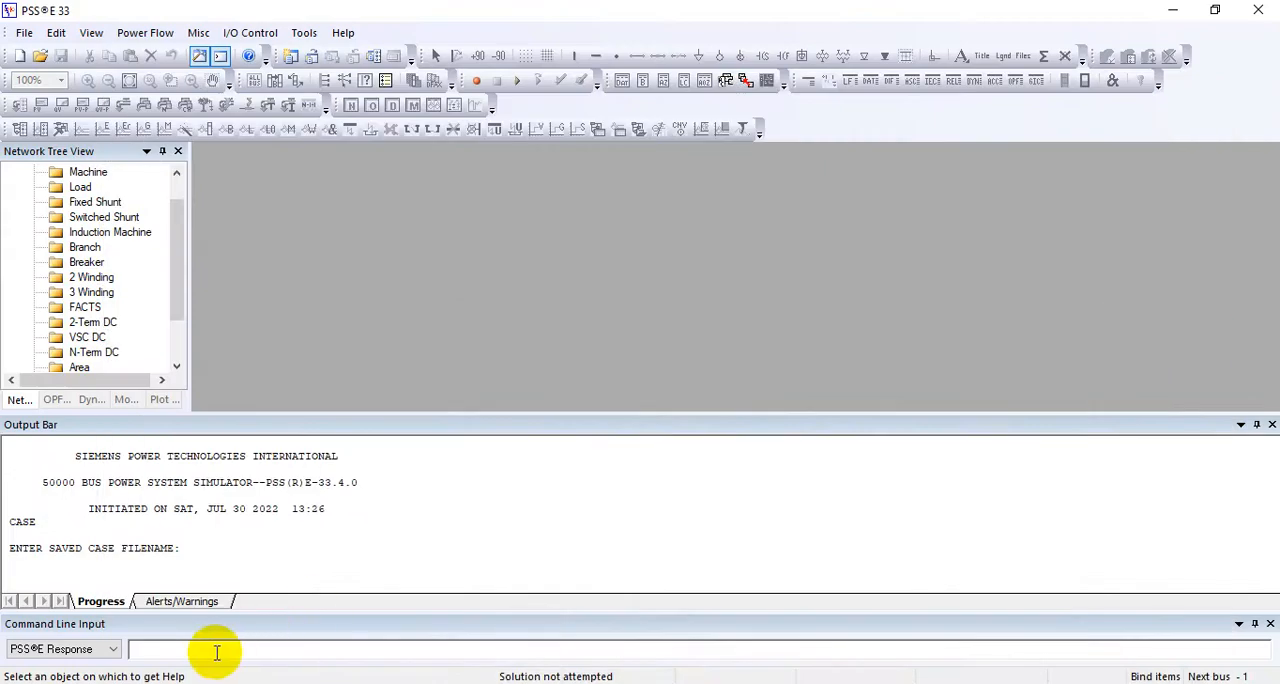
text(sampl)
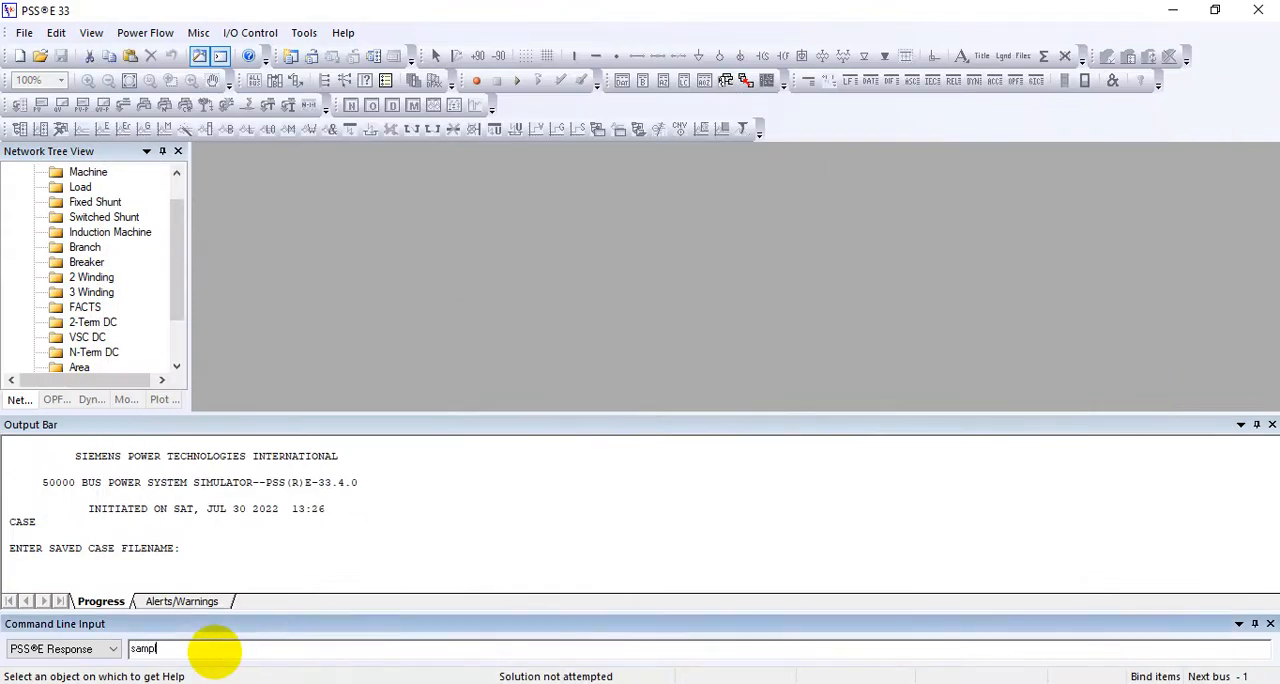
text(e.sa)
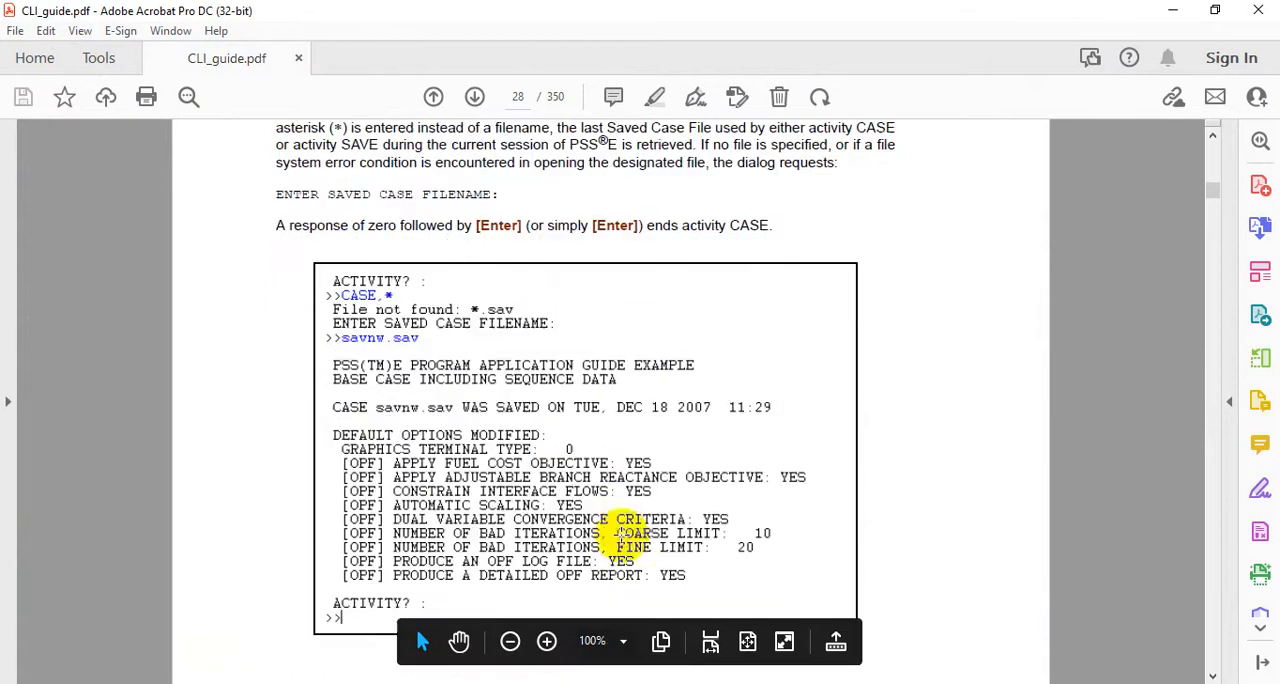
Scroll the CLI guide past the CASE and READ example pages toward the TREA activity
scroll(down, 3)
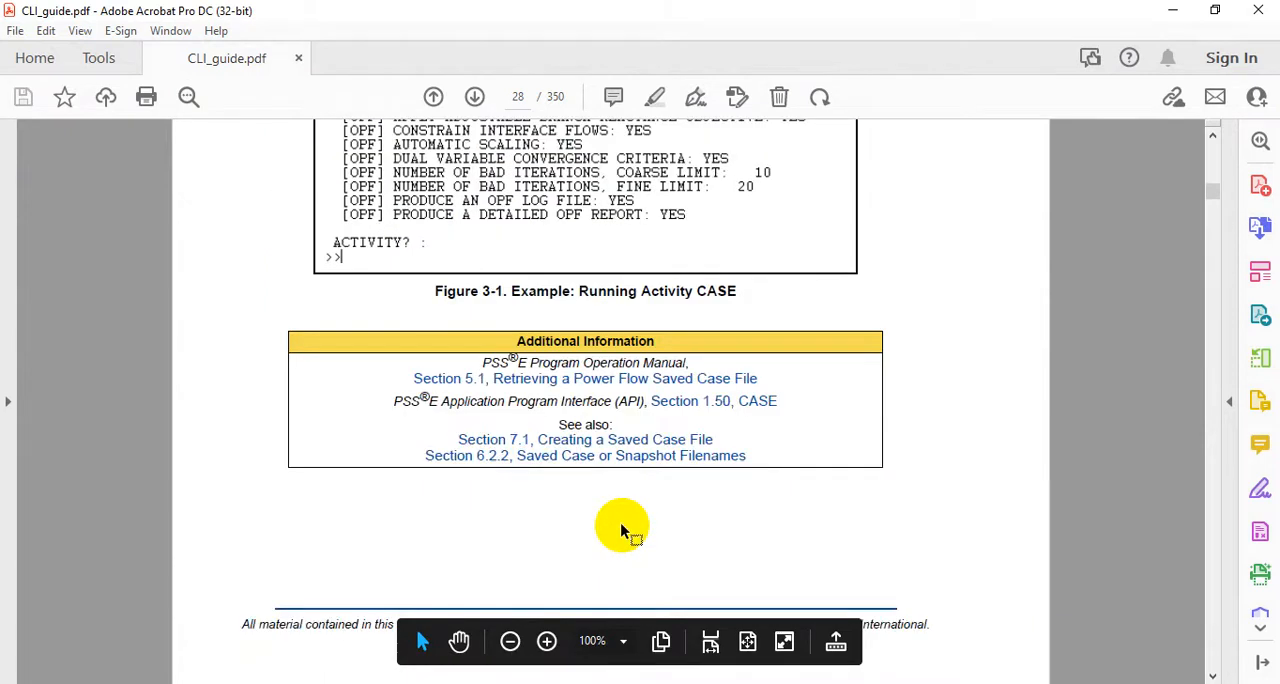
scroll(down, 3)
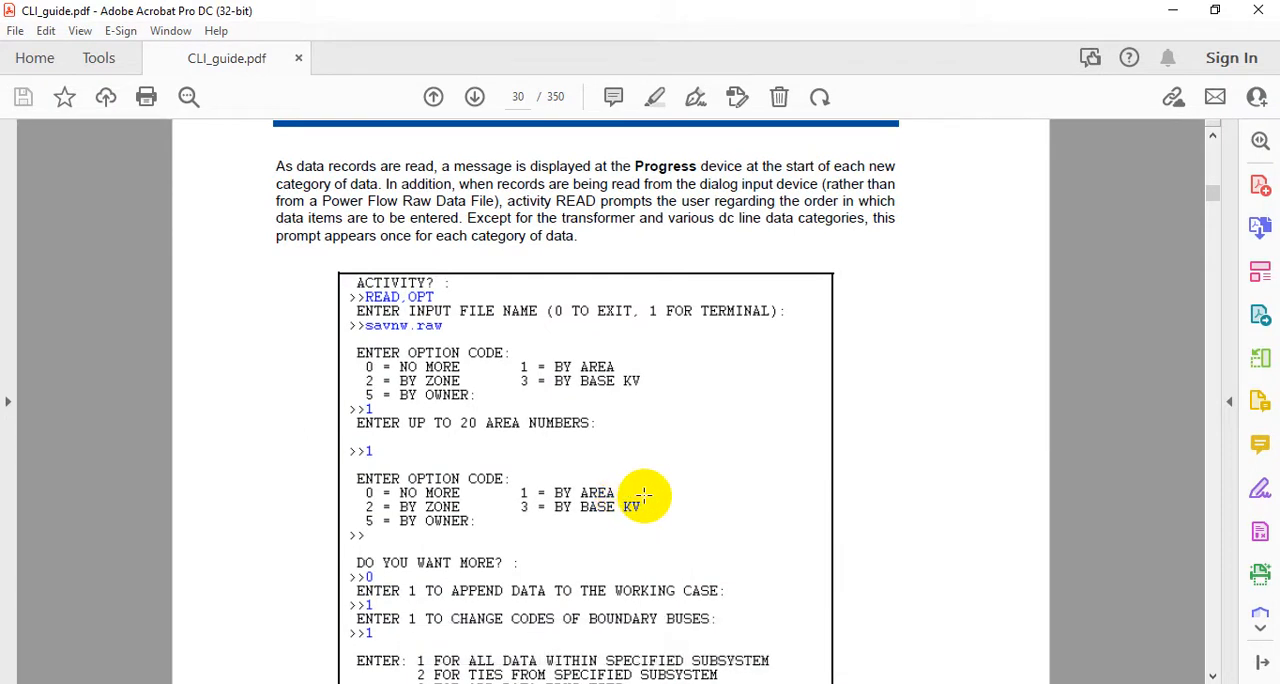
mouse_move(653, 496)
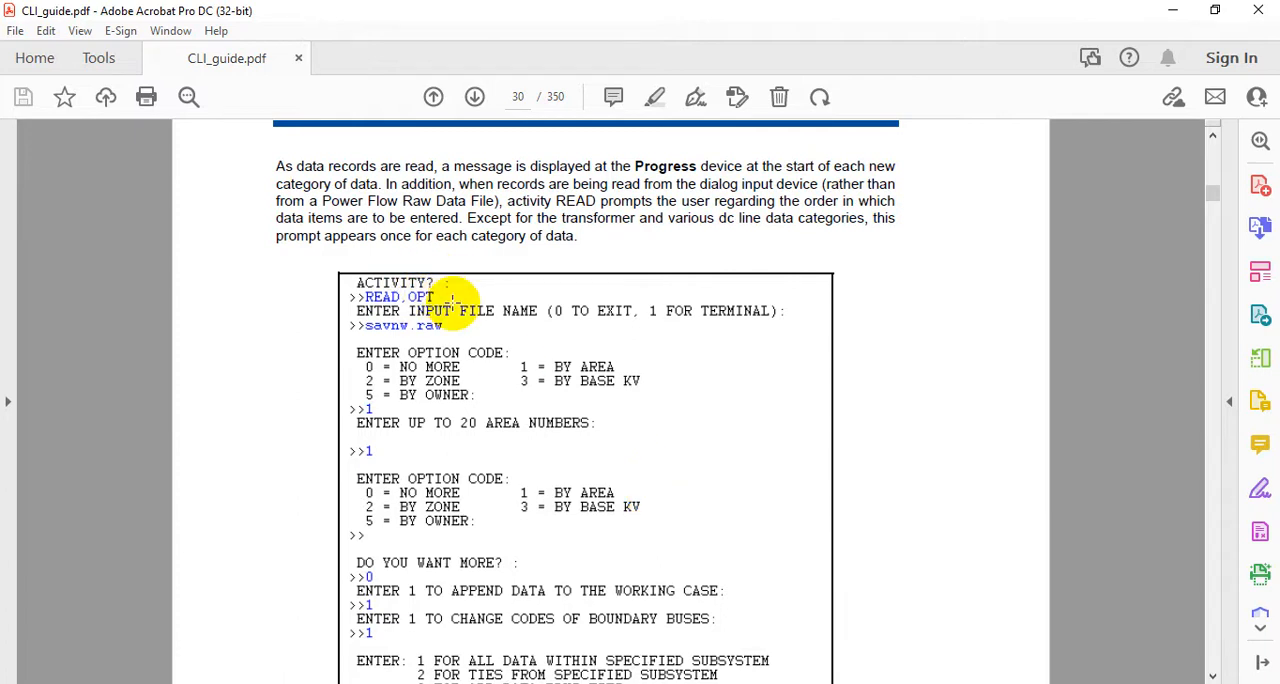
scroll(down, 3)
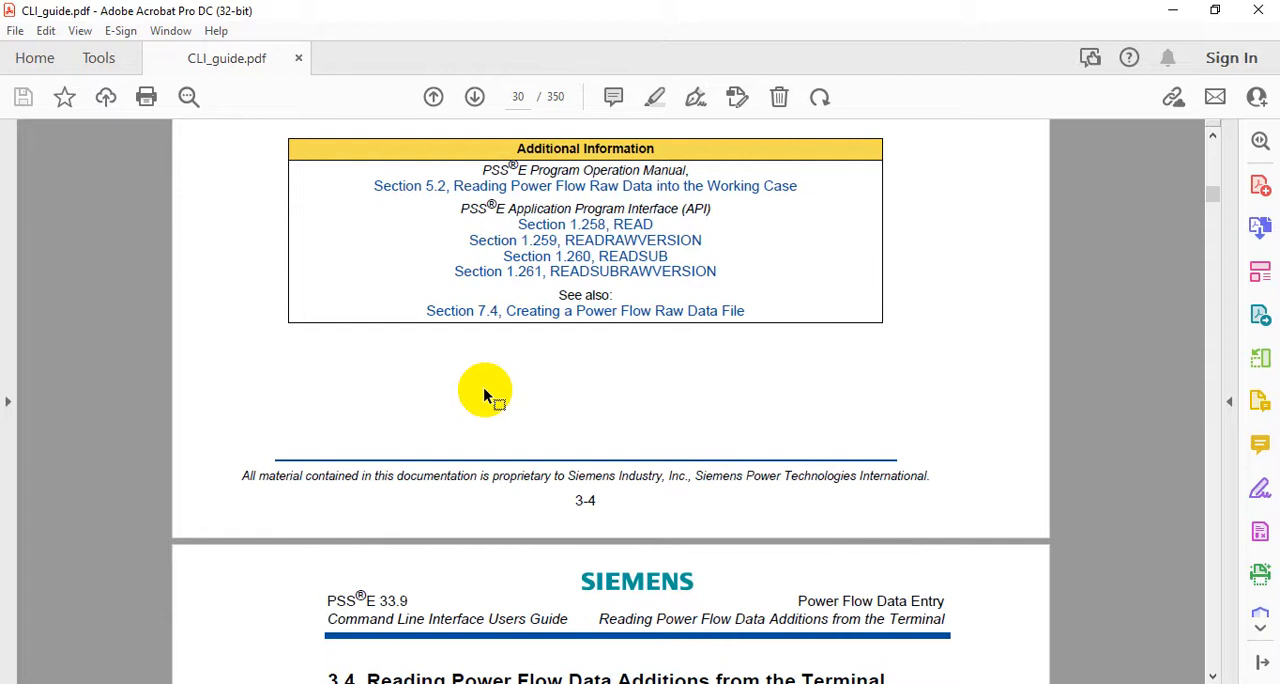
scroll(down, 3)
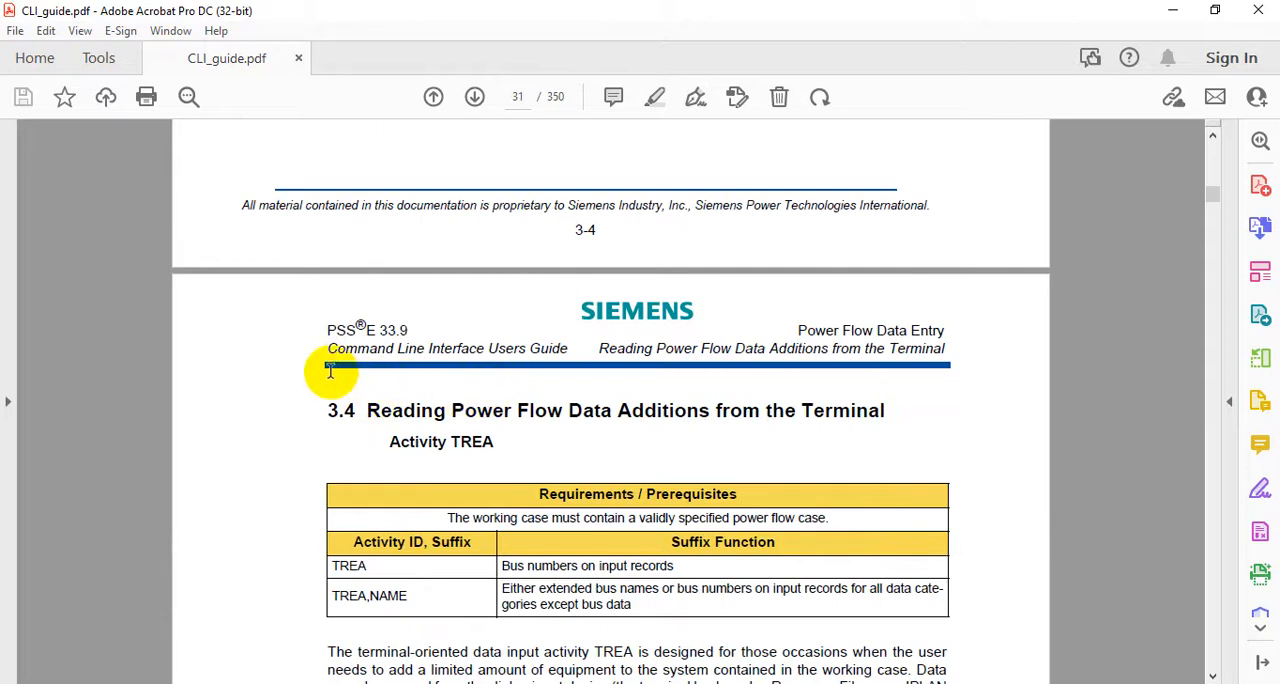
mouse_move(13, 398)
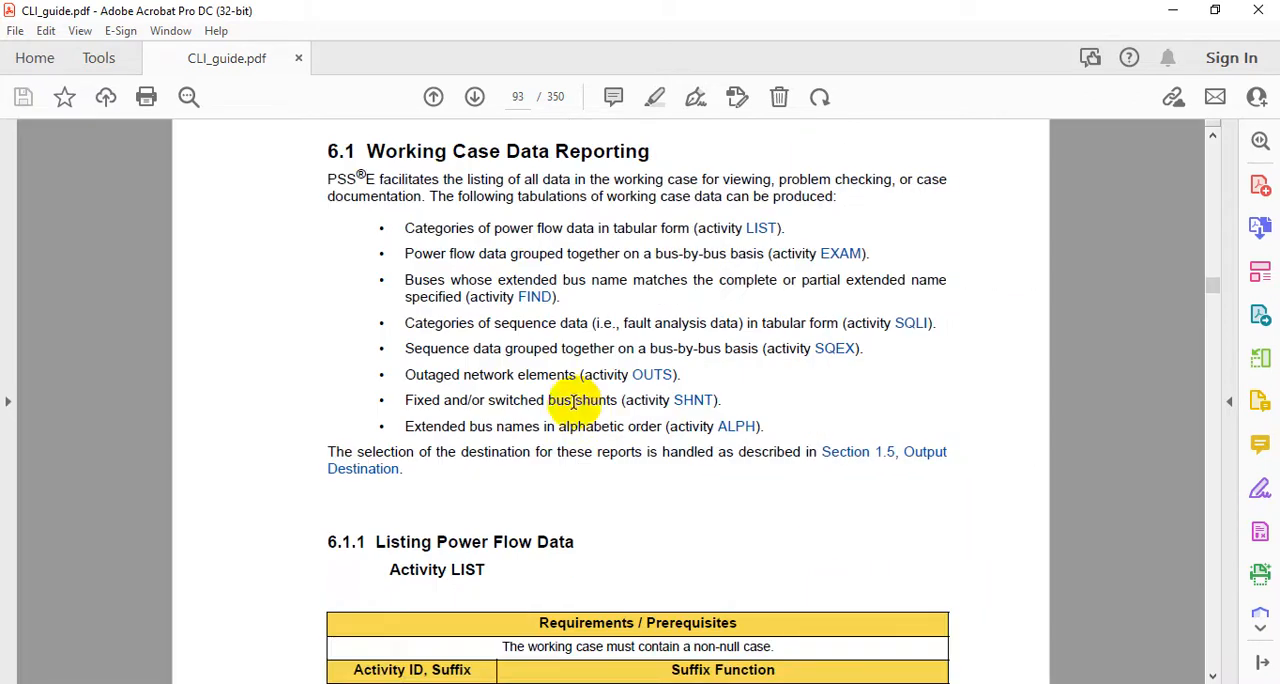
Scroll the guide through the LIST, FIND, SQLI, SQEX and BUSN activities to page 104
scroll(down, 3)
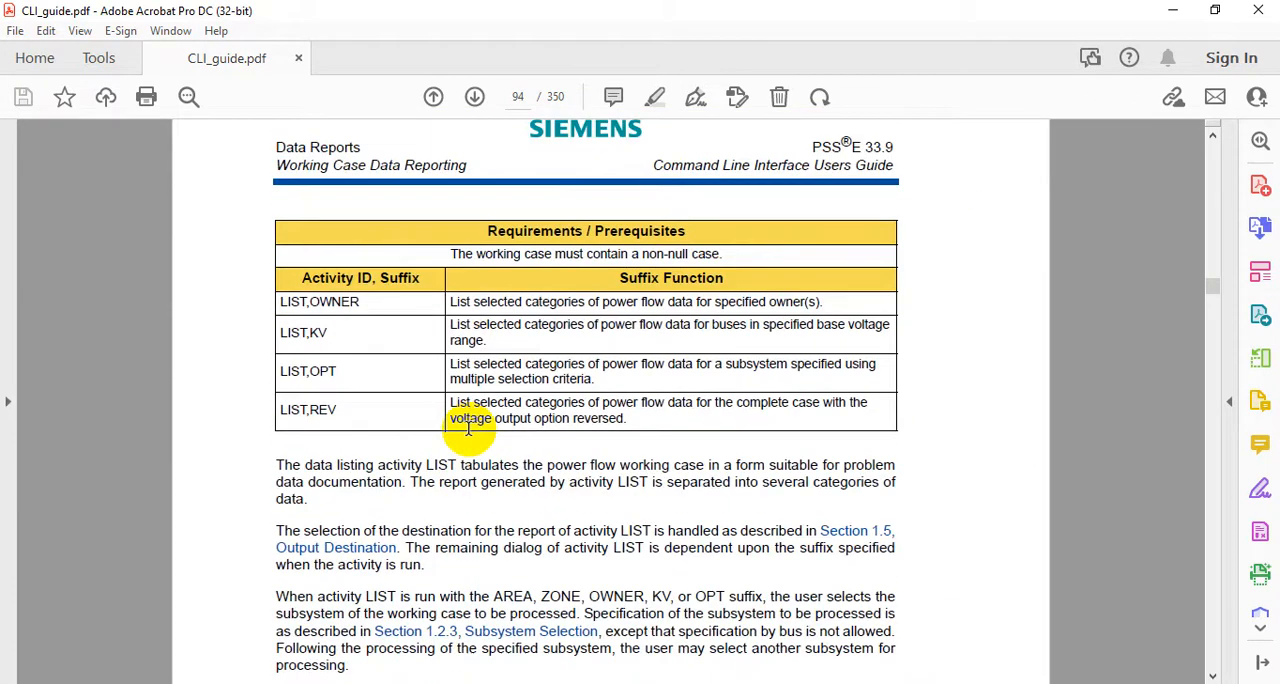
scroll(down, 3)
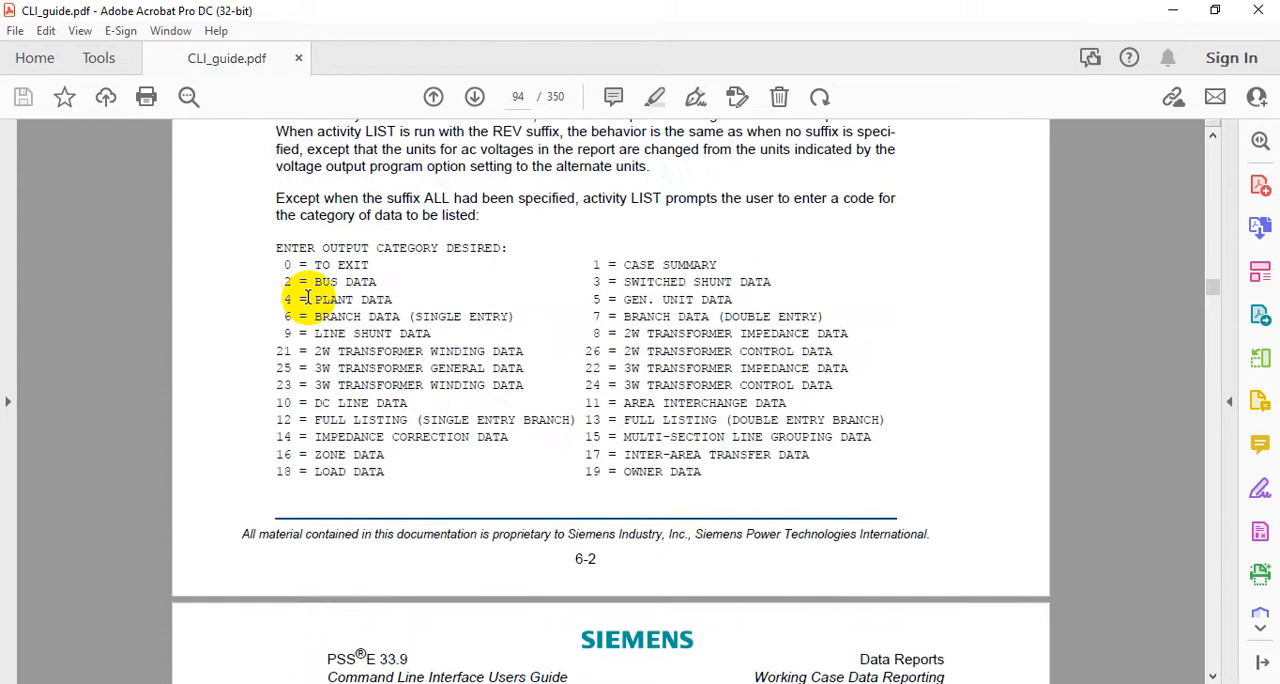
scroll(down, 3)
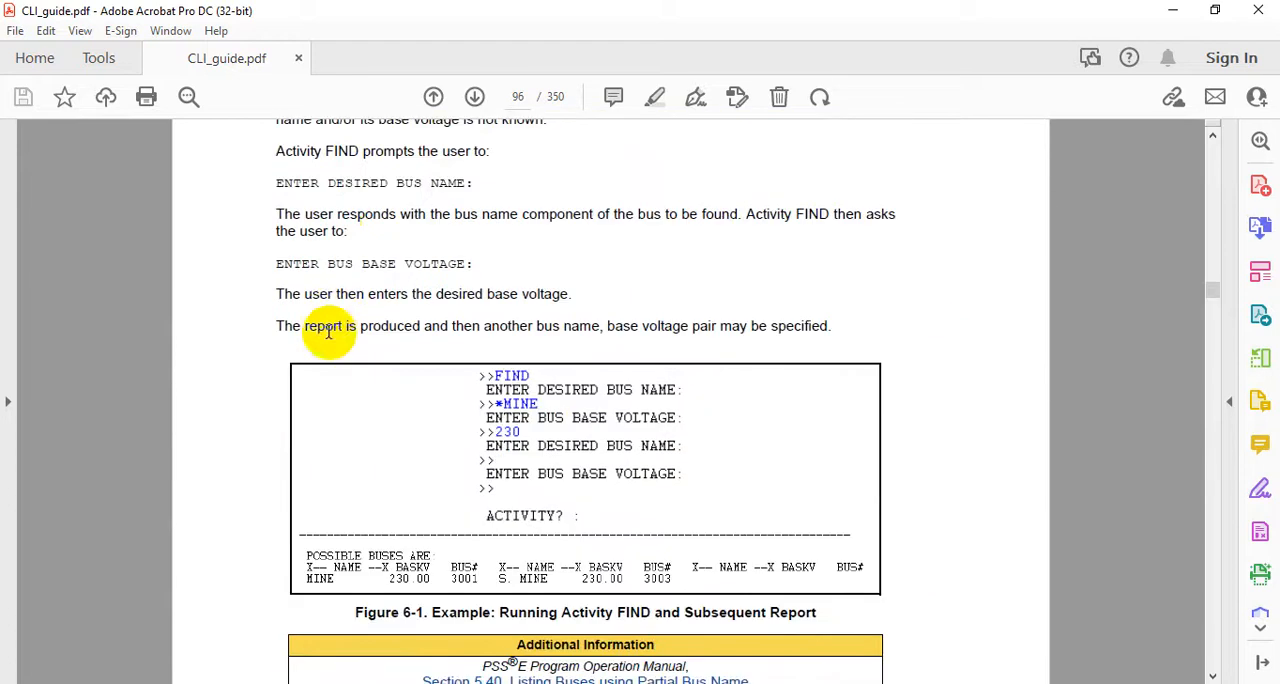
mouse_move(433, 393)
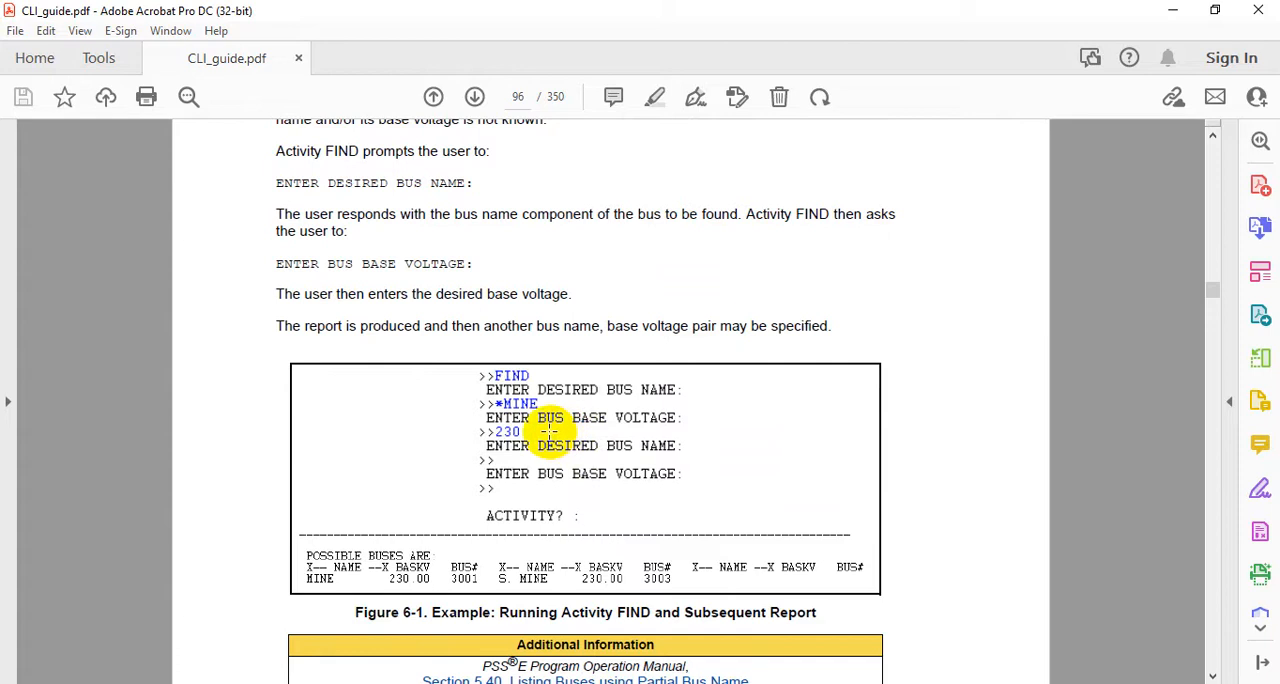
scroll(down, 3)
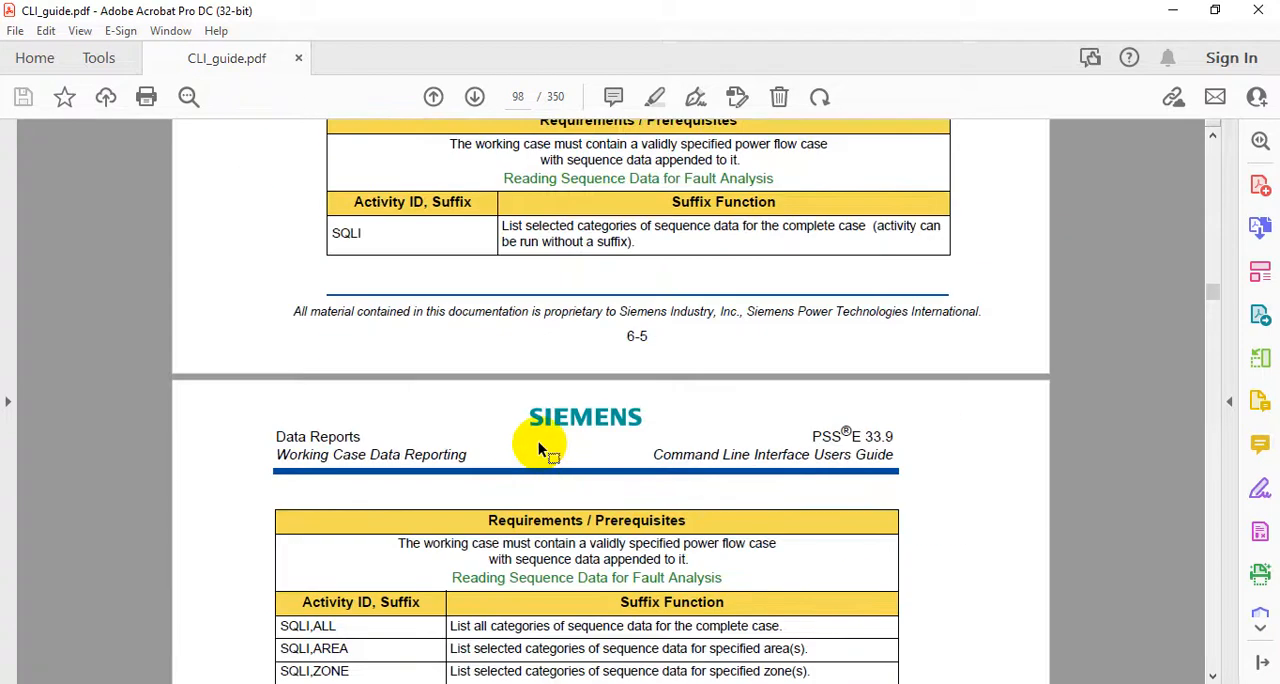
scroll(down, 3)
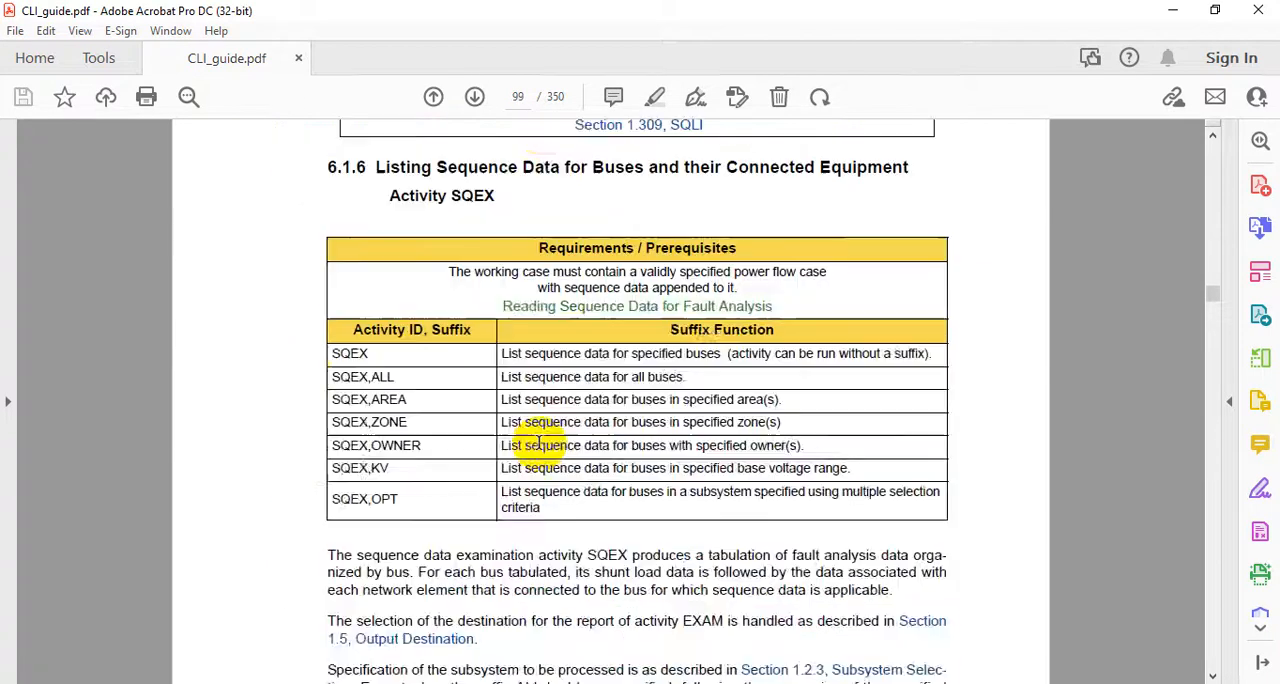
click(471, 97)
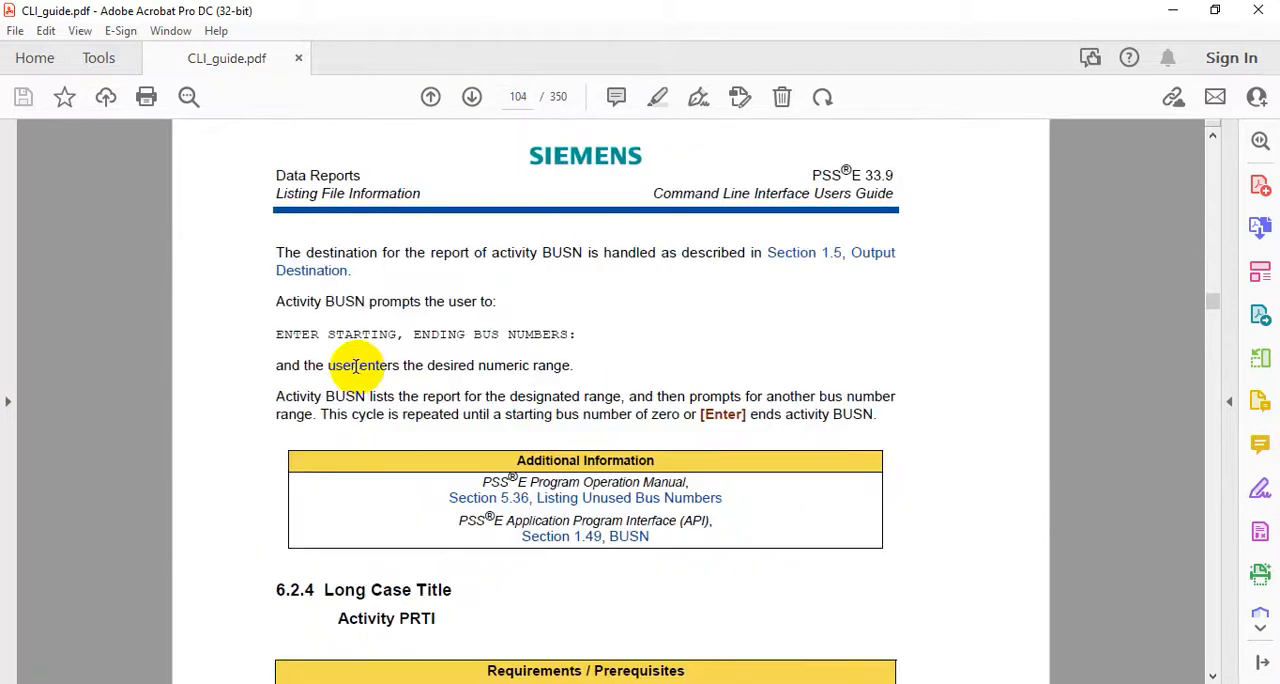
scroll(down, 3)
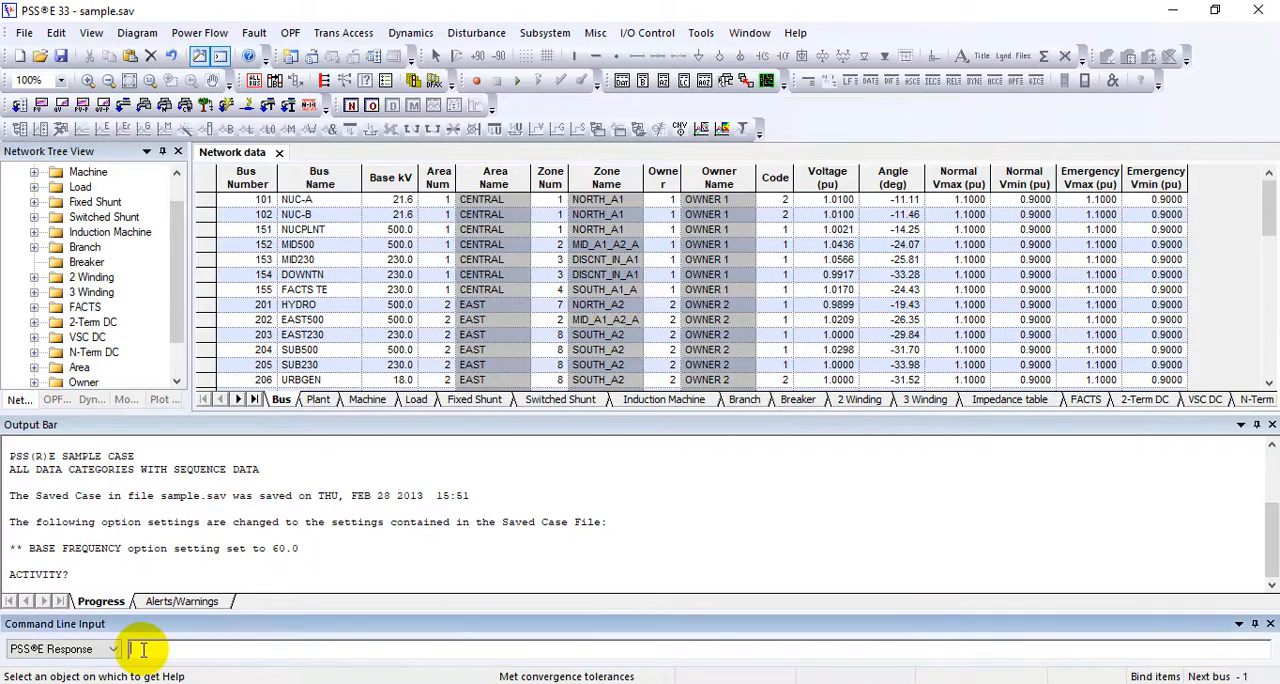
Run VCHK on sample.sav with VMAX 1.05 pu and VMIN 0.95 pu
text(VC)
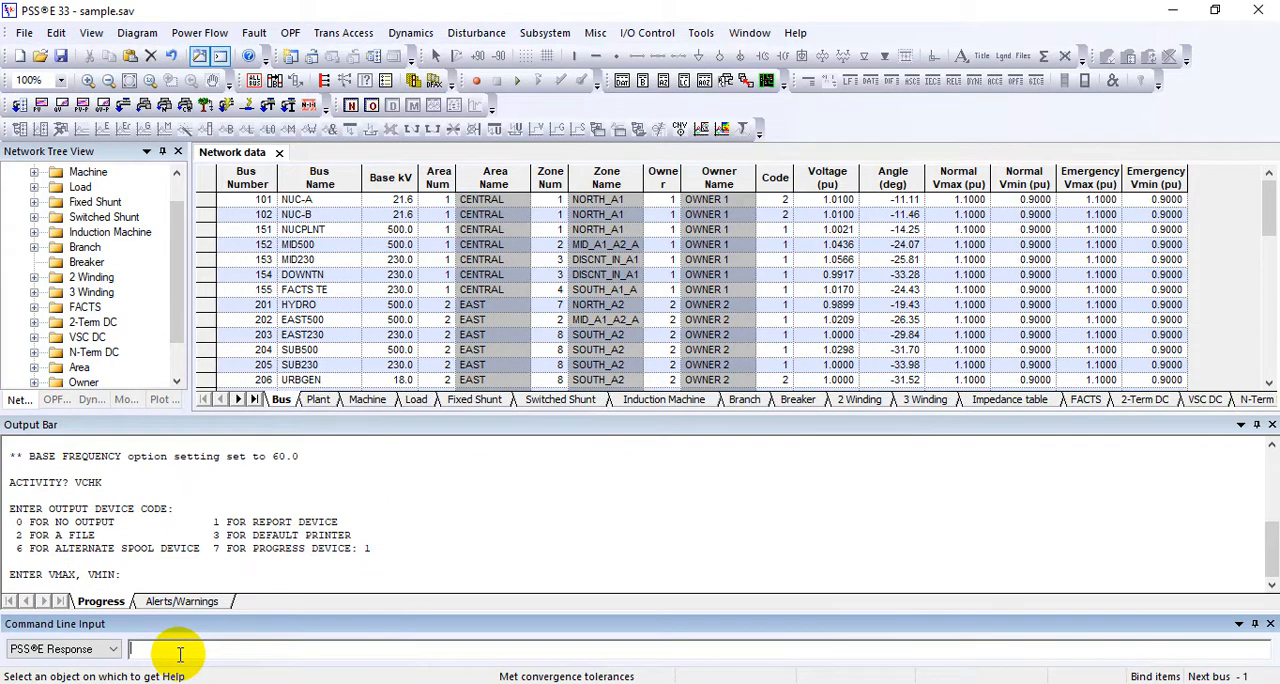
text(1.05,0)
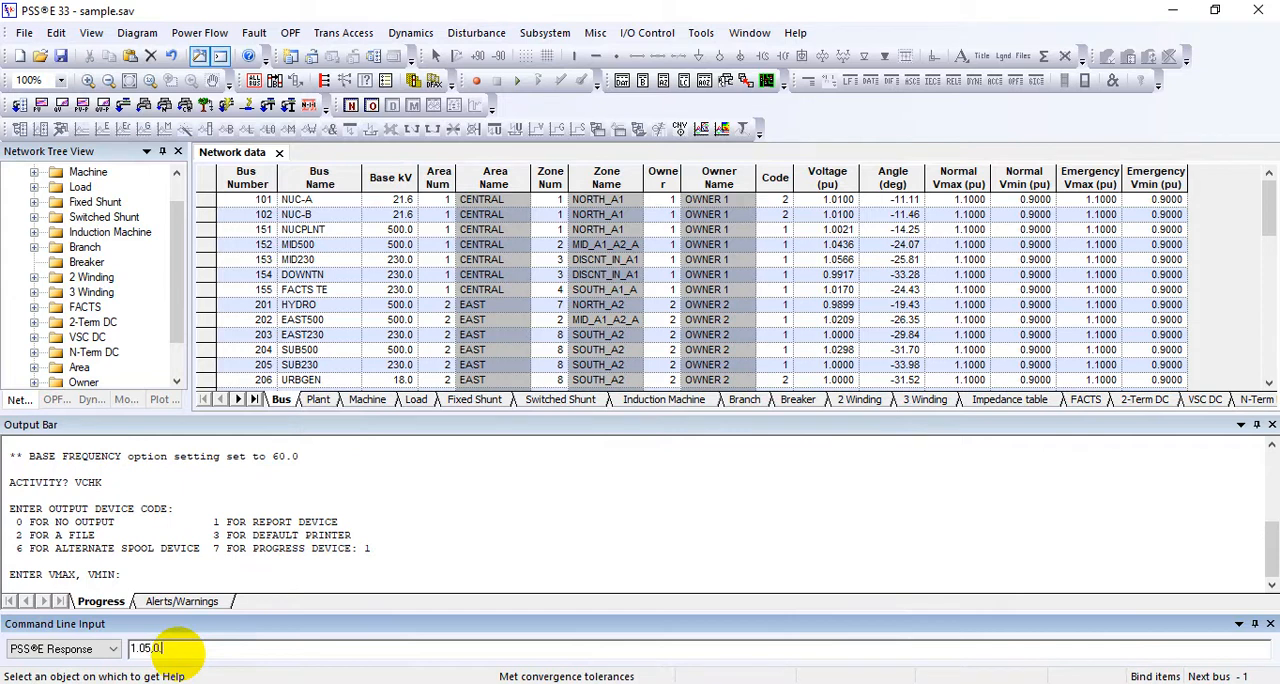
text(.95)
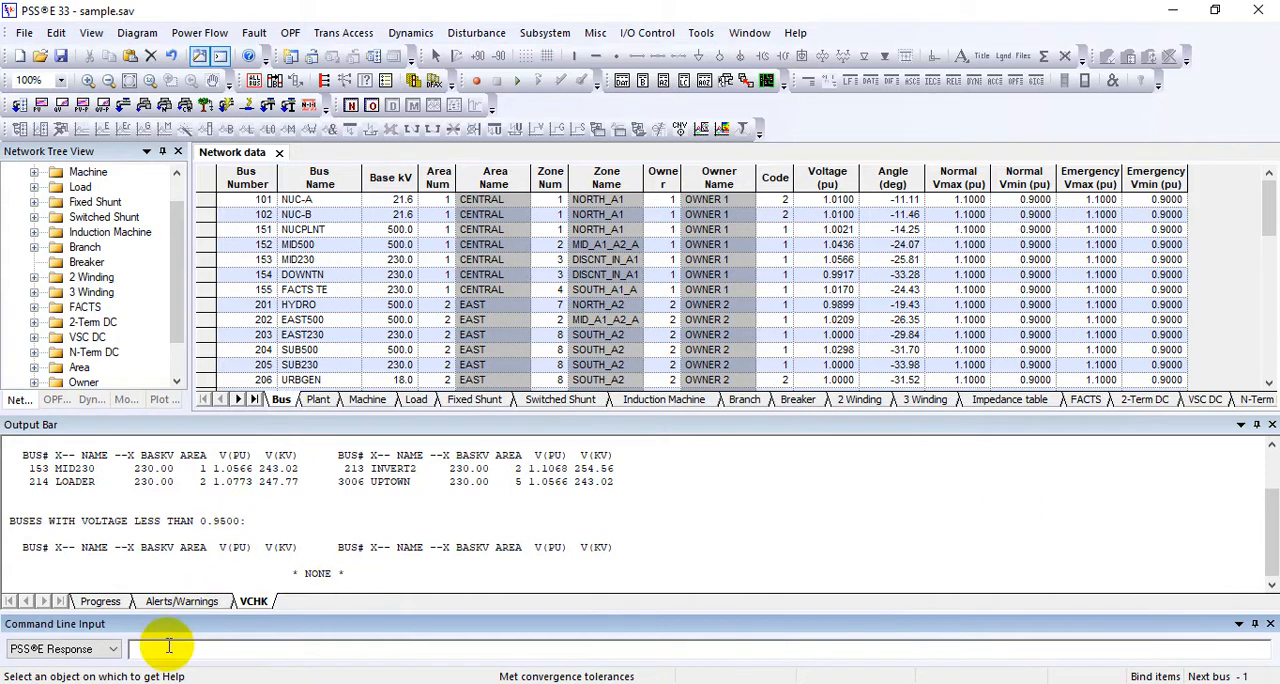
mouse_move(218, 648)
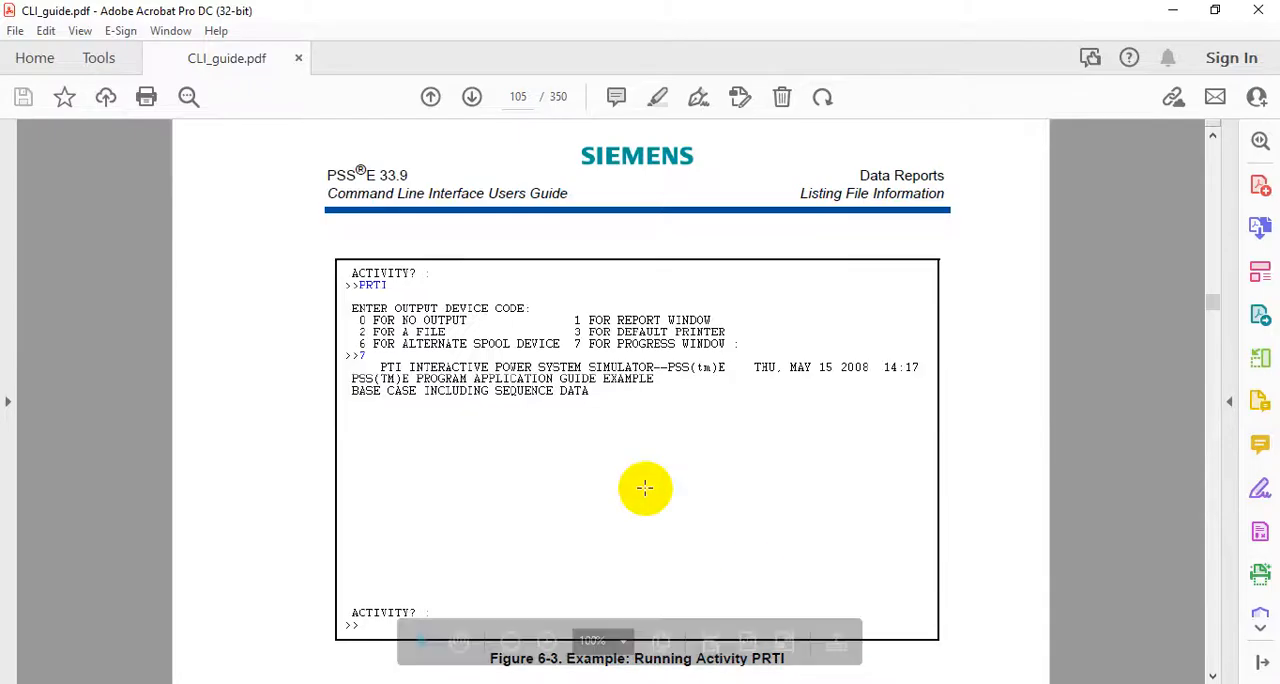
Scroll the guide past the PRTI example and browse the chapter bookmarks
scroll(down, 3)
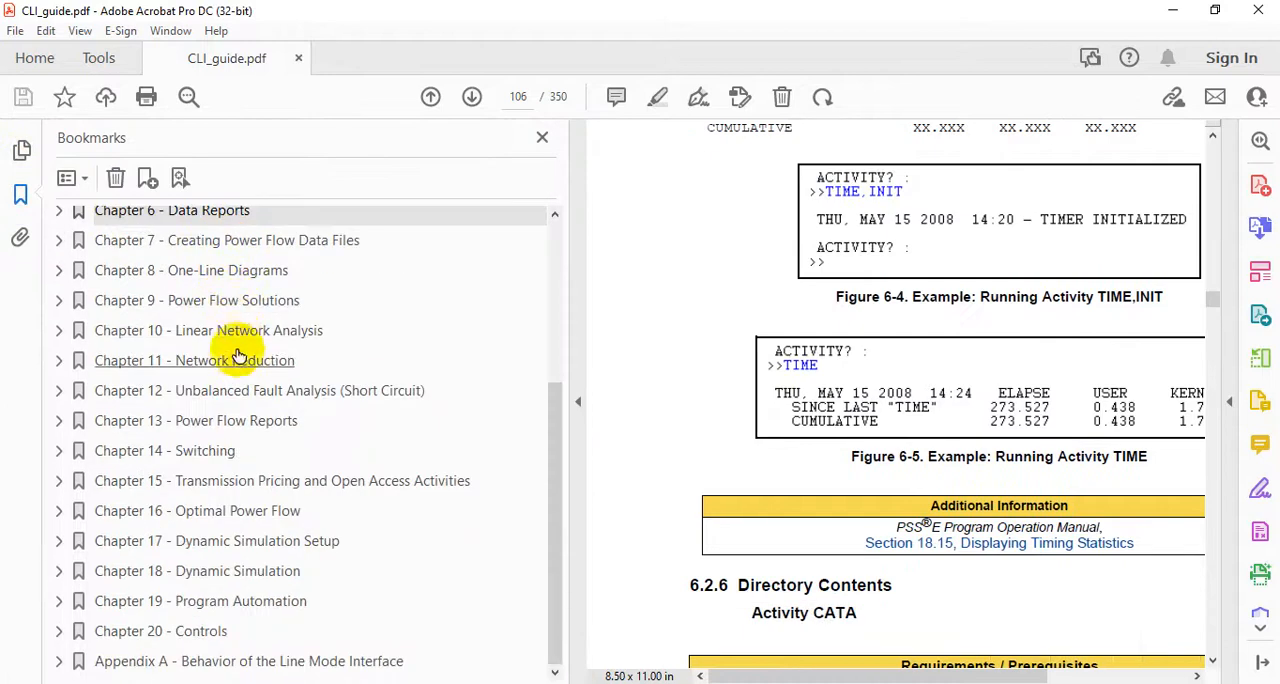
mouse_move(248, 601)
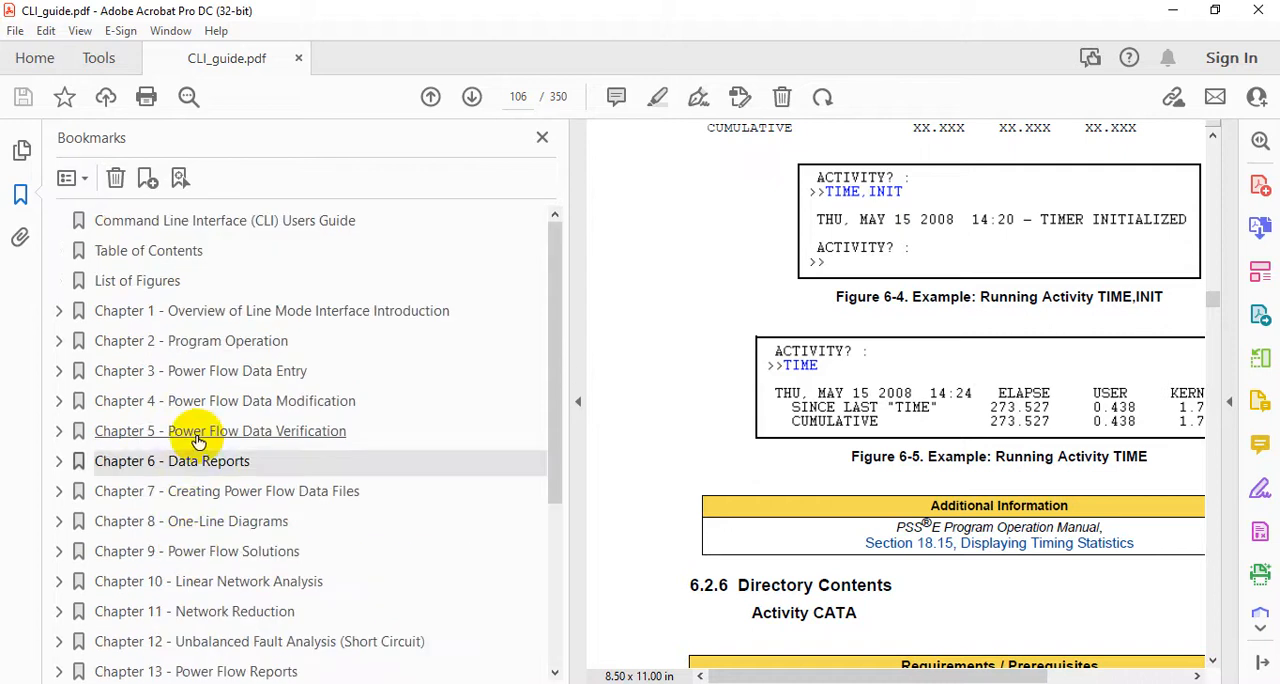
mouse_move(170, 318)
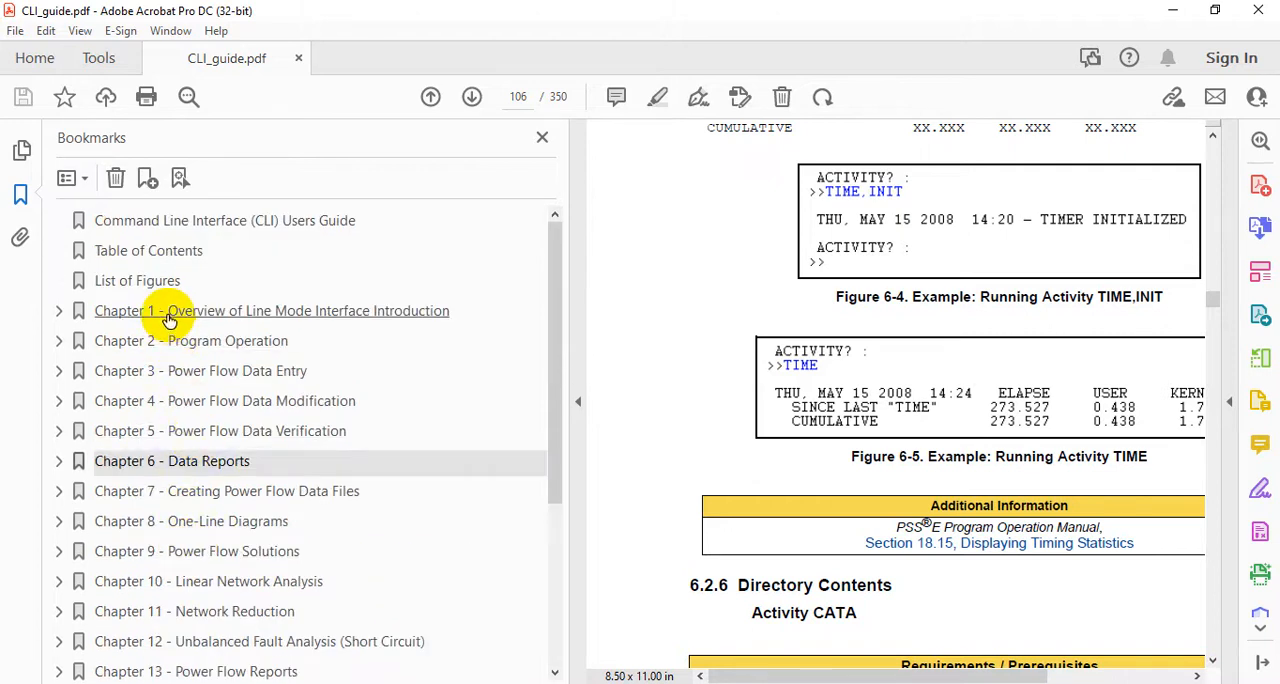
mouse_move(219, 320)
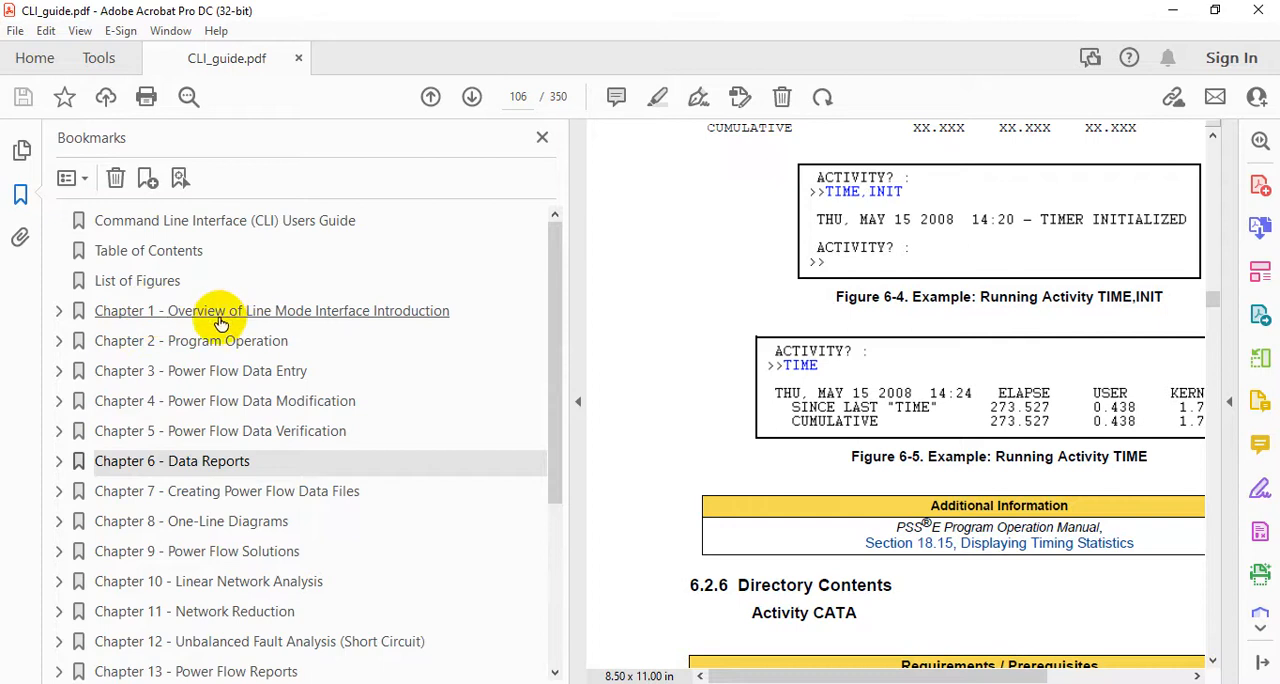
mouse_move(140, 520)
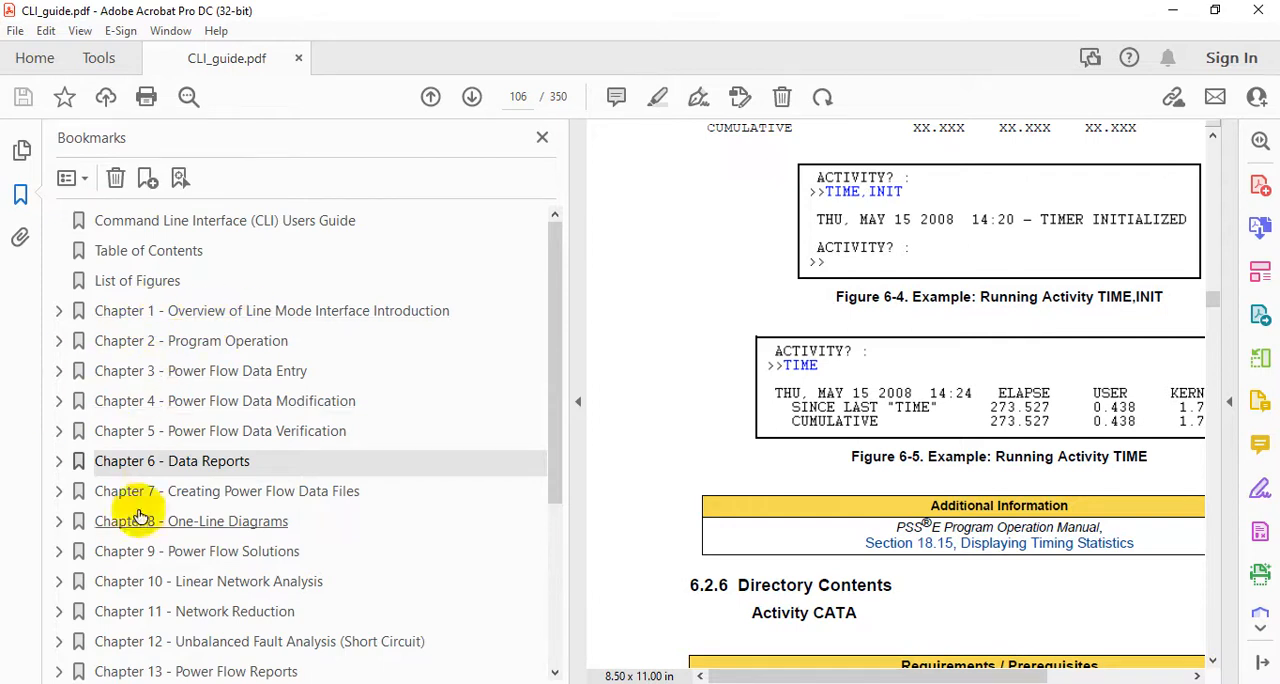
scroll(down, 3)
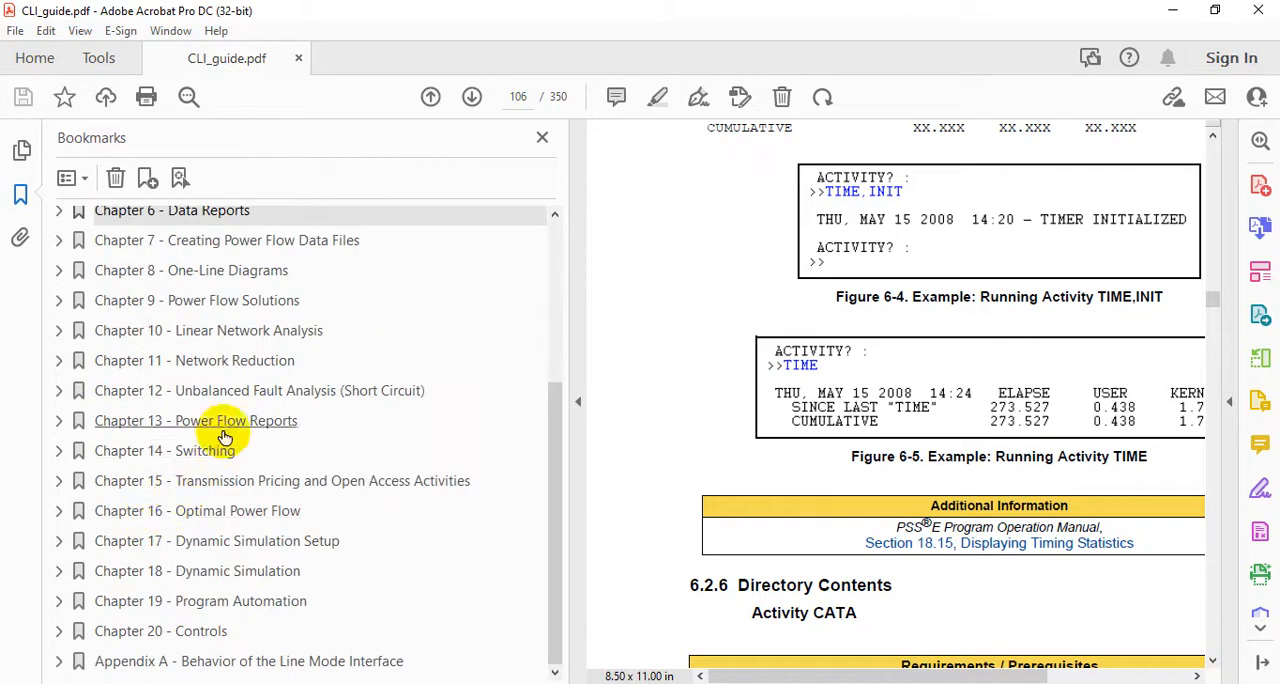